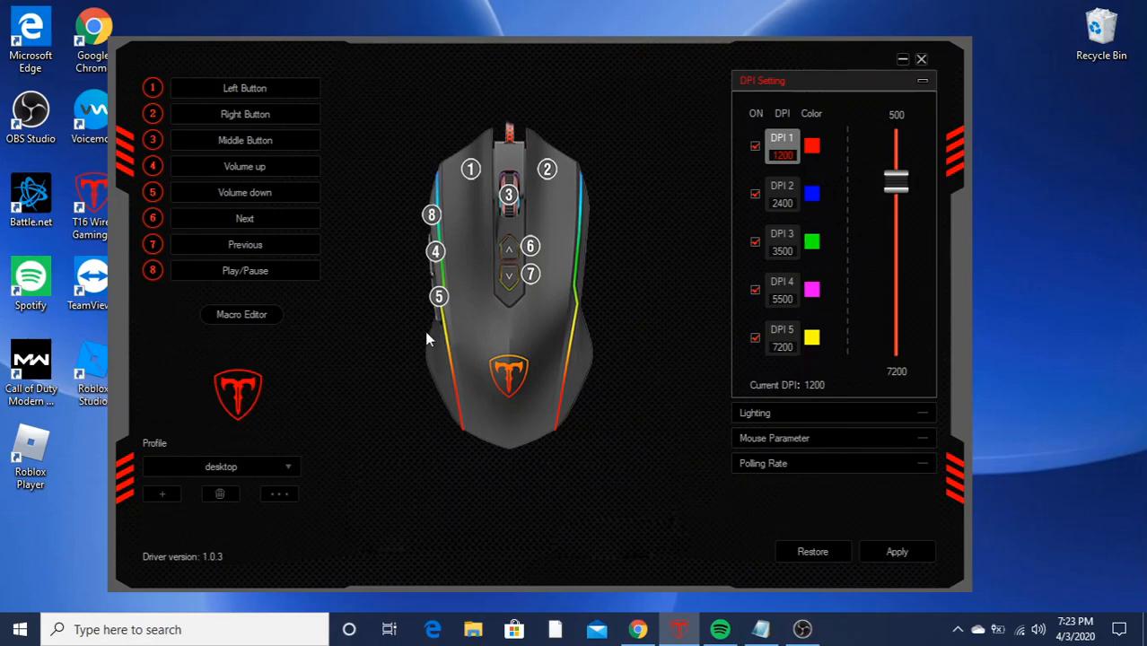
mouse_move(431, 215)
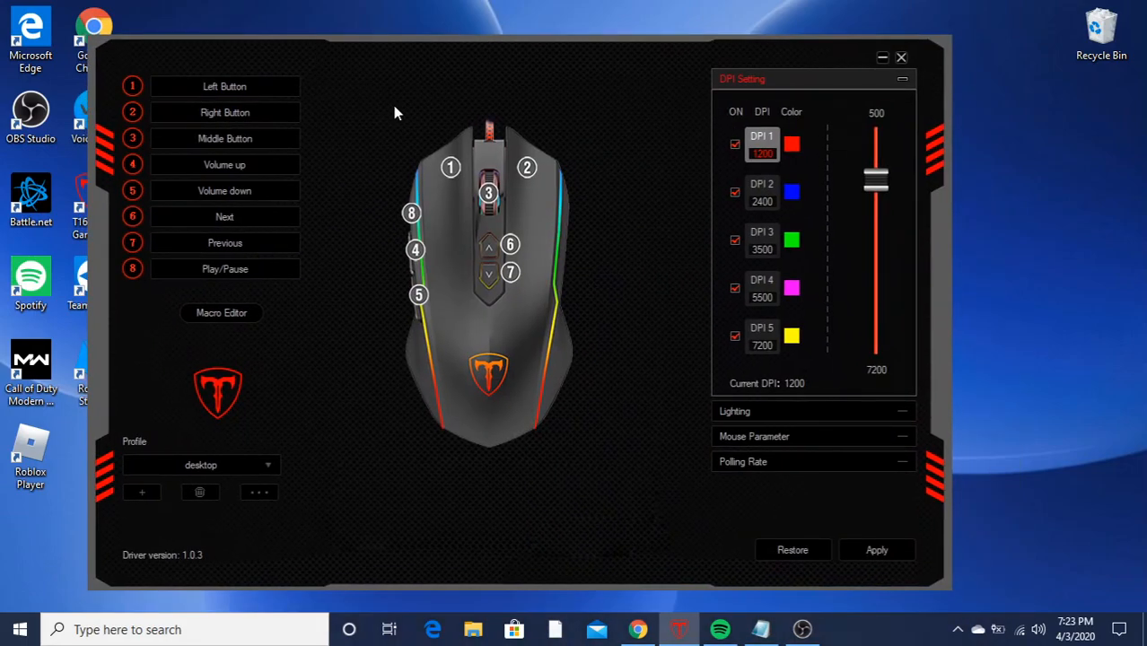
mouse_move(197, 300)
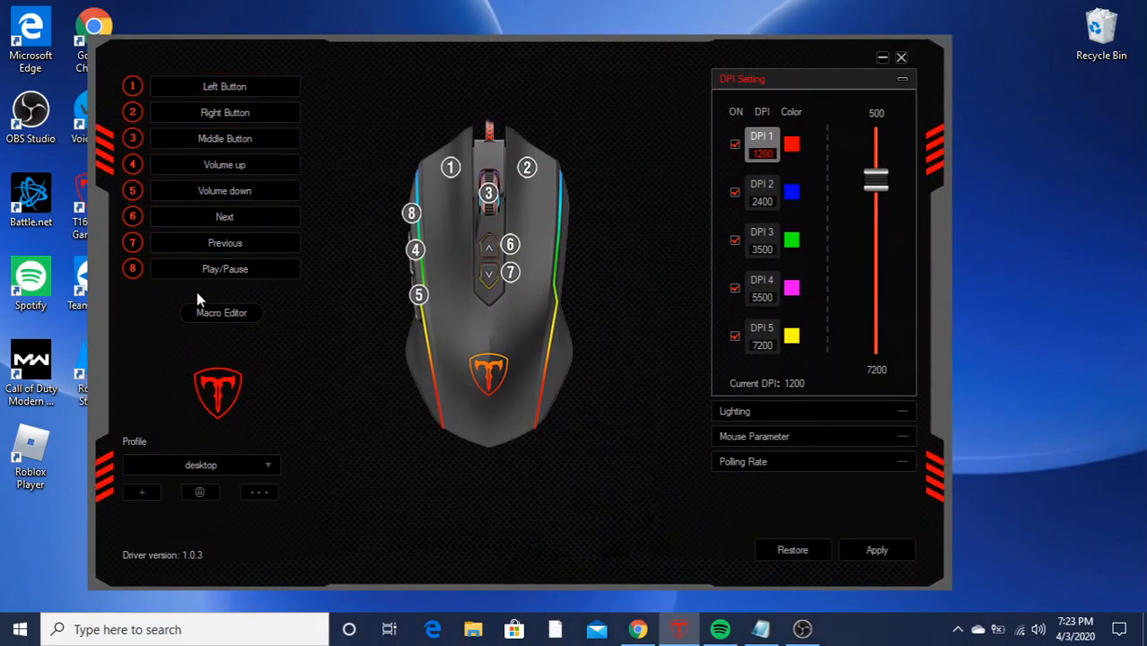
Step: Load the fourth saved profile so button 8 becomes a Fire key with Forward, Backward and DPI+/-
left_click(224, 270)
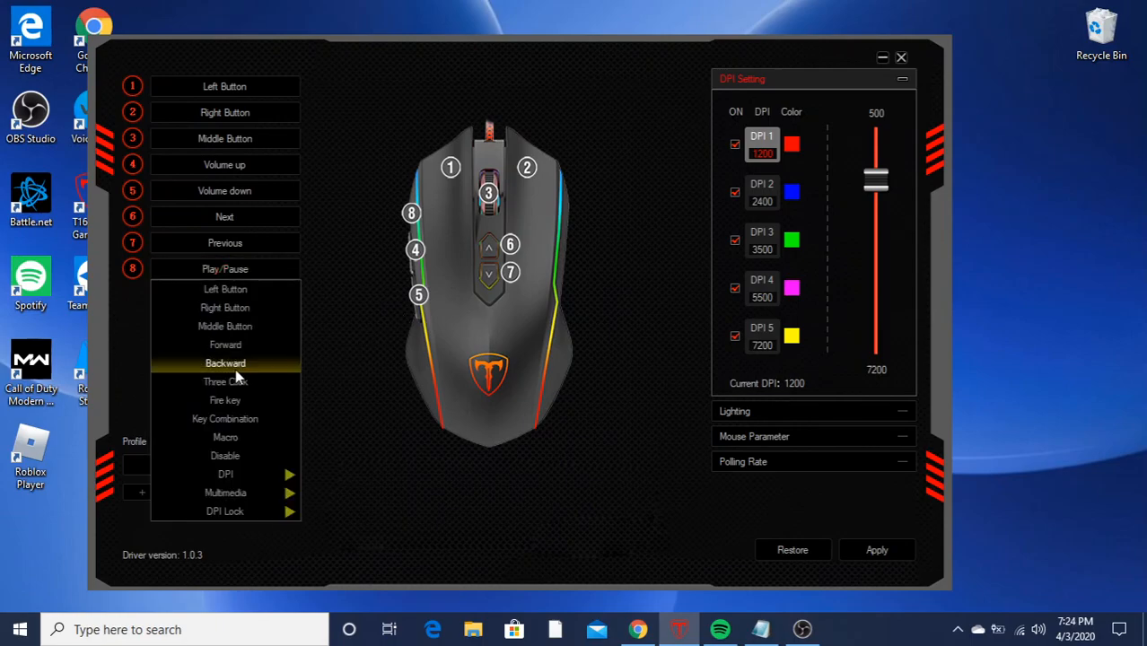
mouse_move(334, 234)
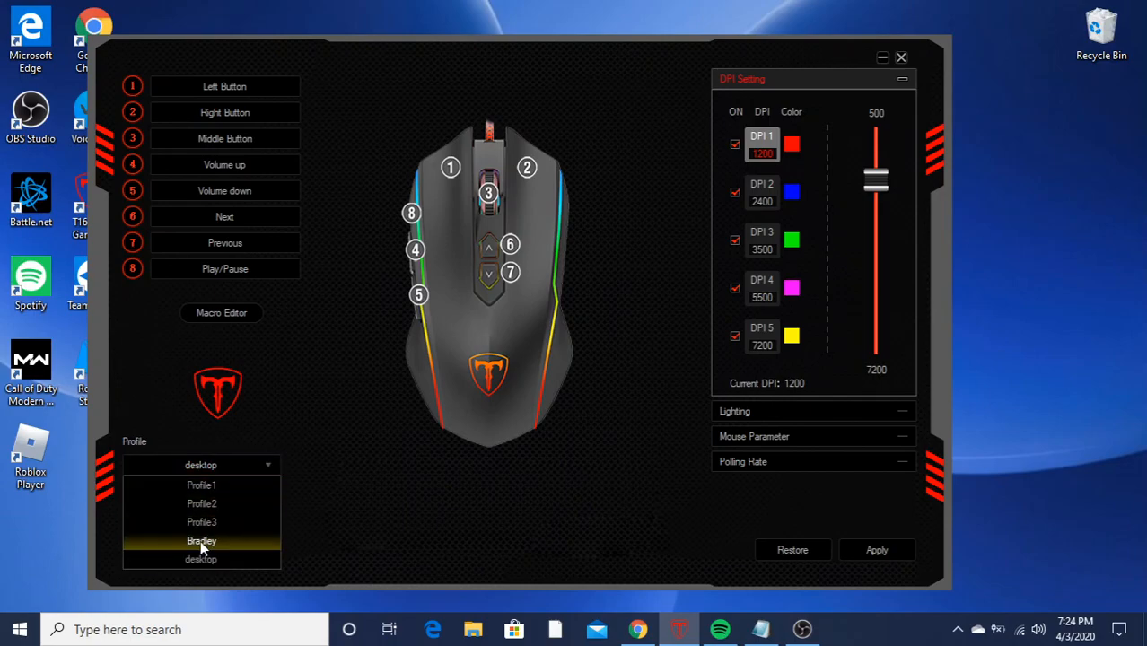
left_click(201, 539)
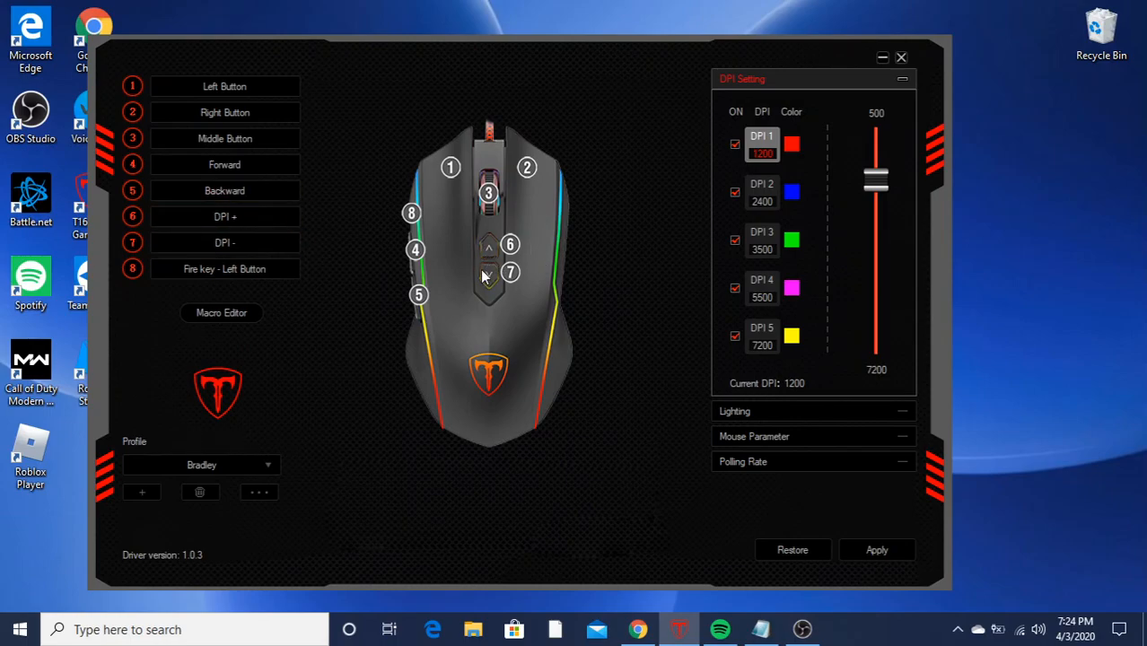
mouse_move(234, 410)
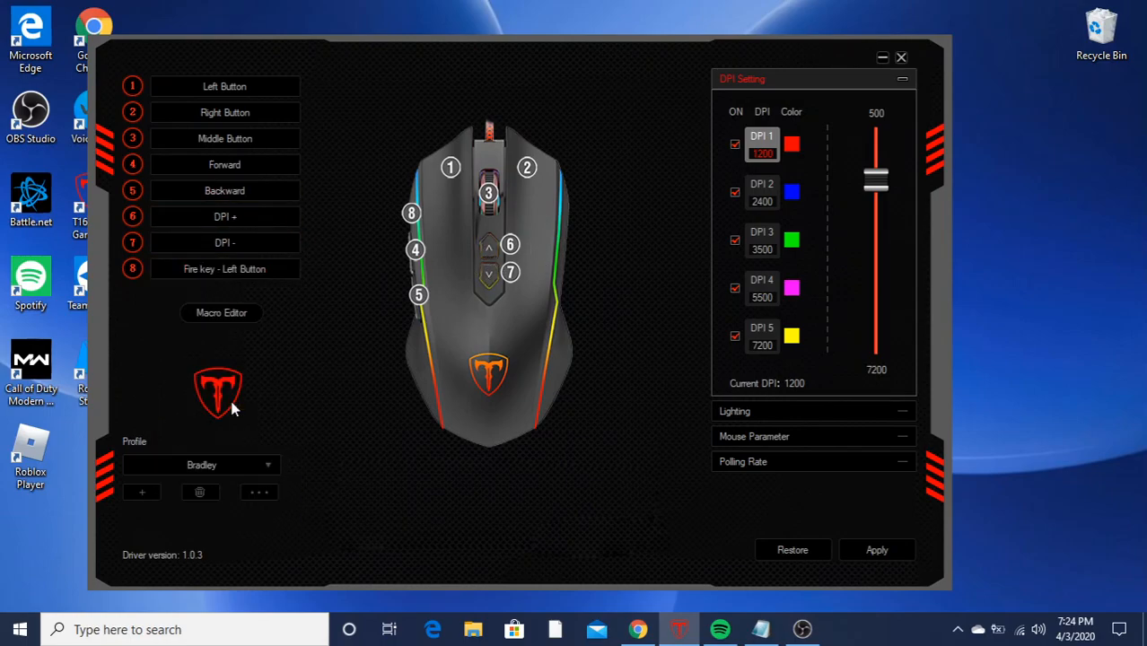
Step: Set button 8's fire key to repeat Left Button with a loop of 50 and confirm
left_click(225, 269)
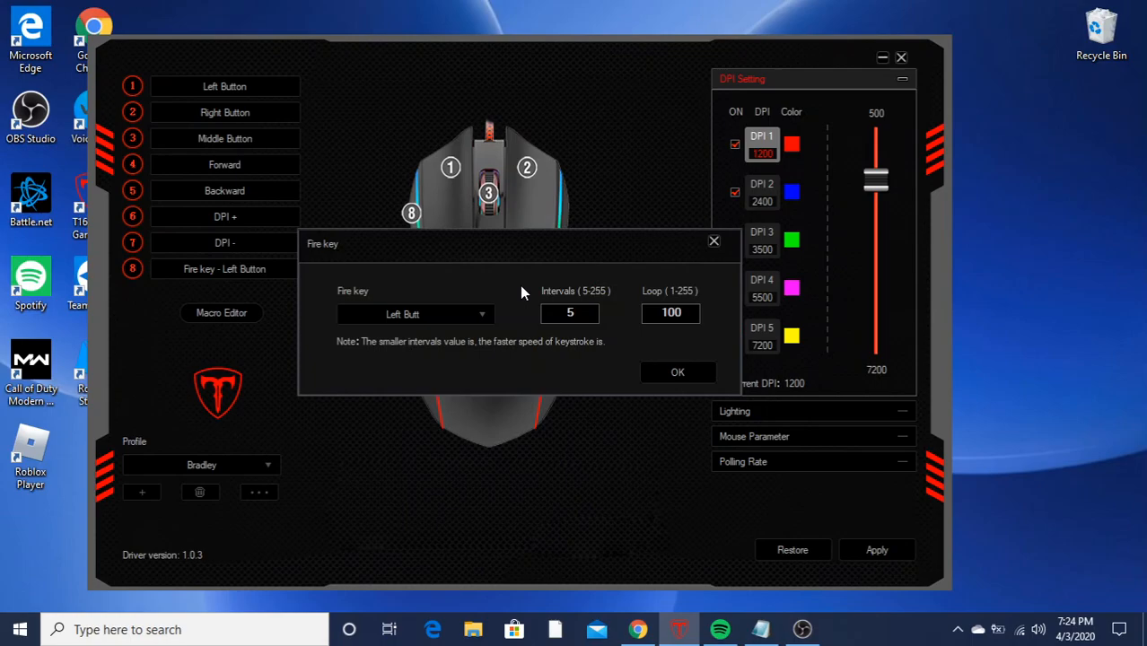
left_click(415, 314)
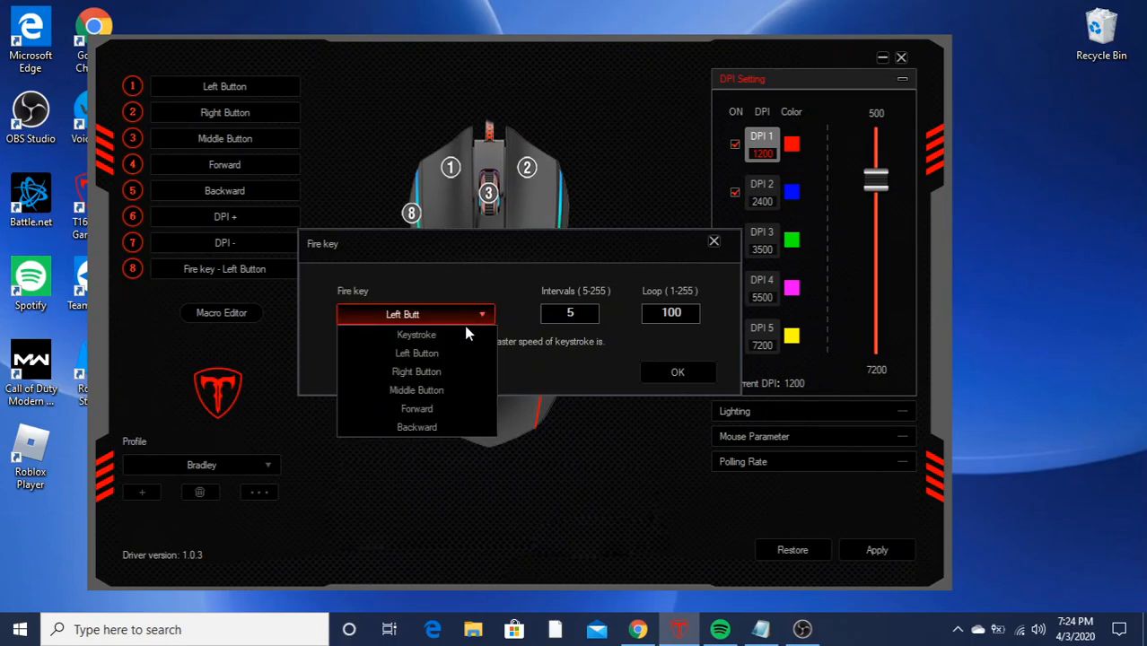
left_click(416, 352)
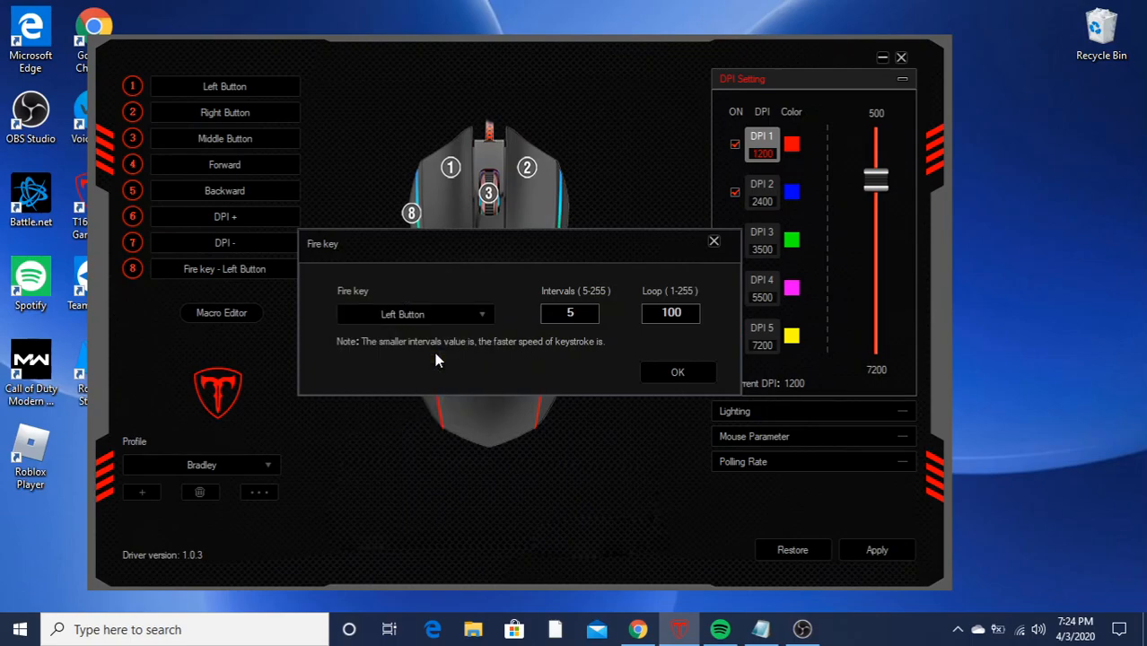
left_click(415, 314)
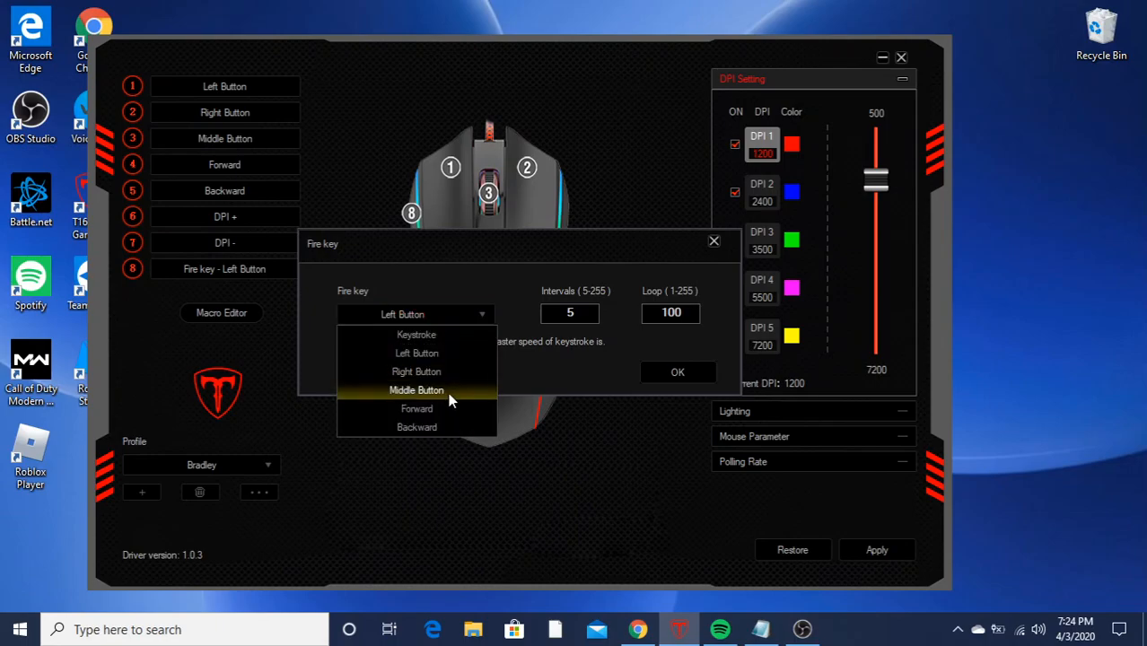
mouse_move(431, 388)
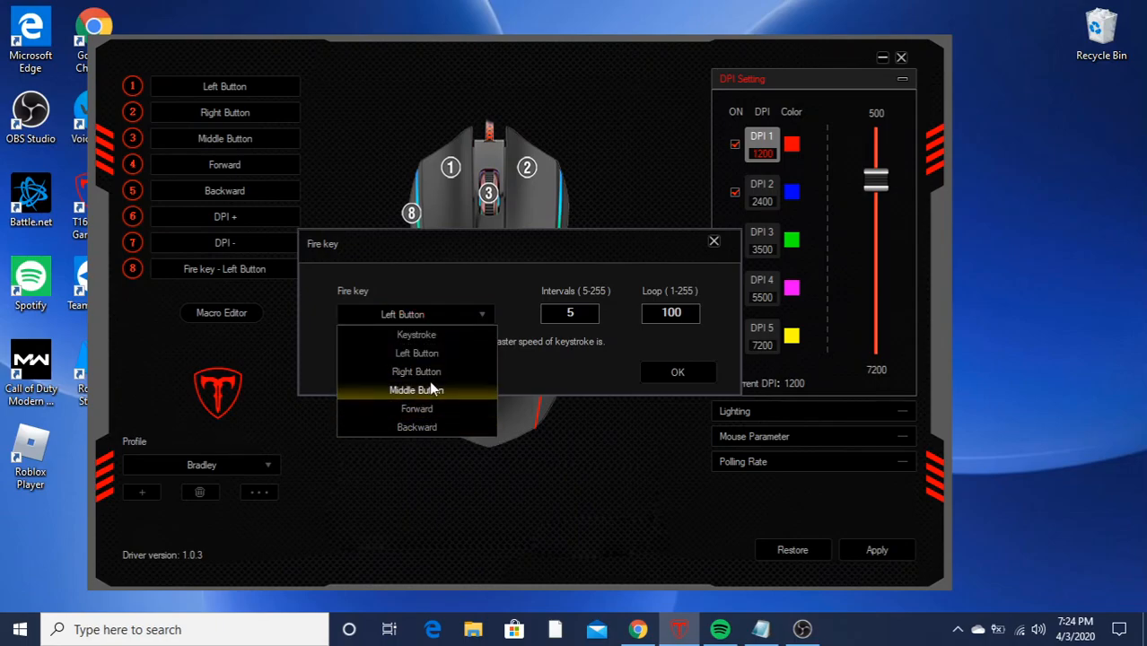
mouse_move(417, 352)
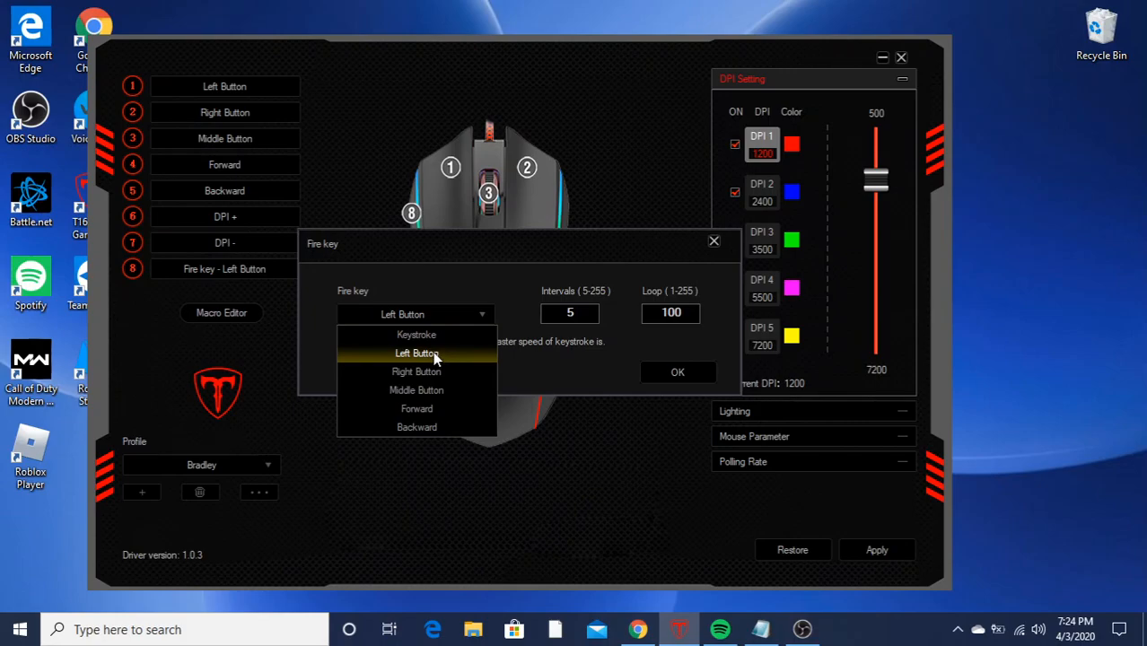
left_click(417, 352)
type("5")
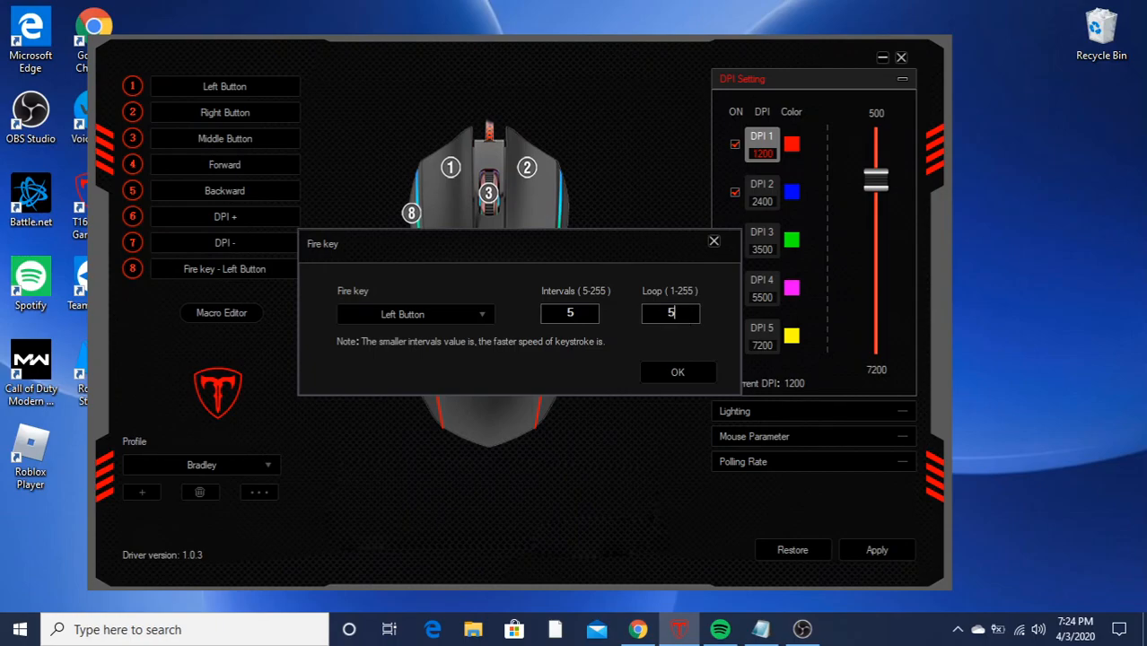
type("0")
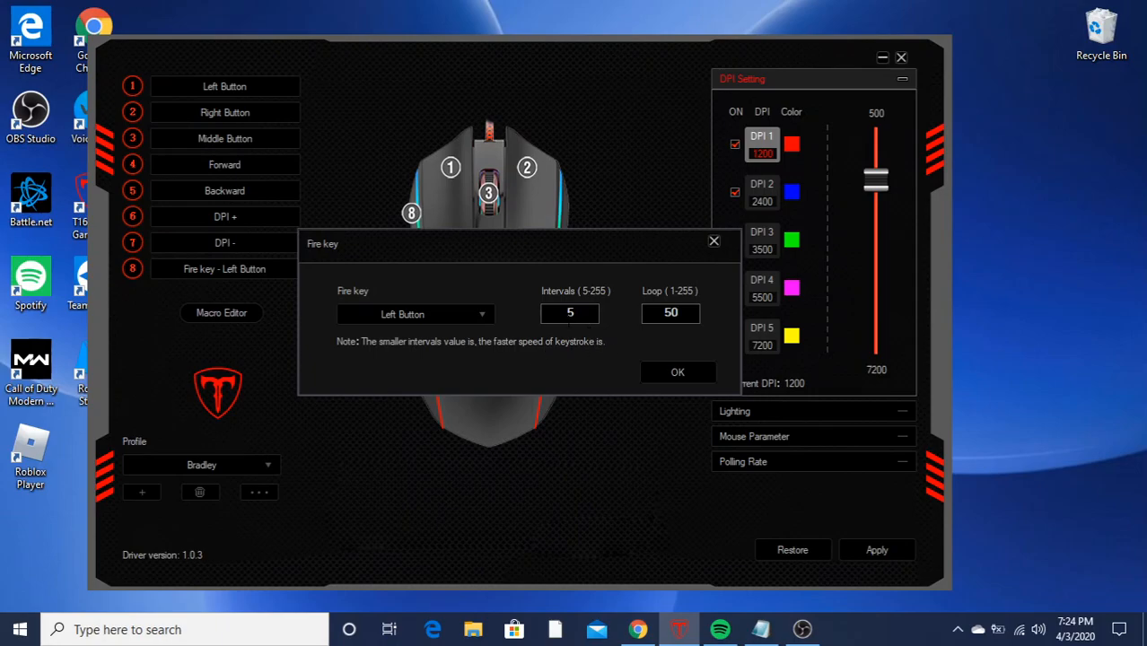
left_click(671, 312)
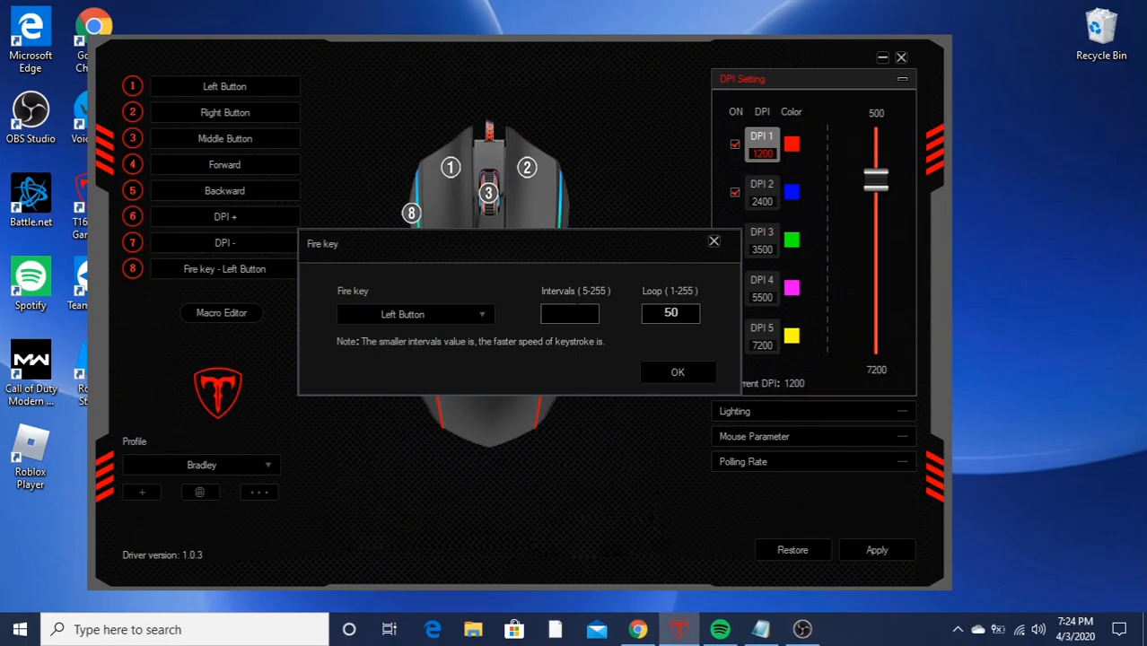
left_click(679, 372)
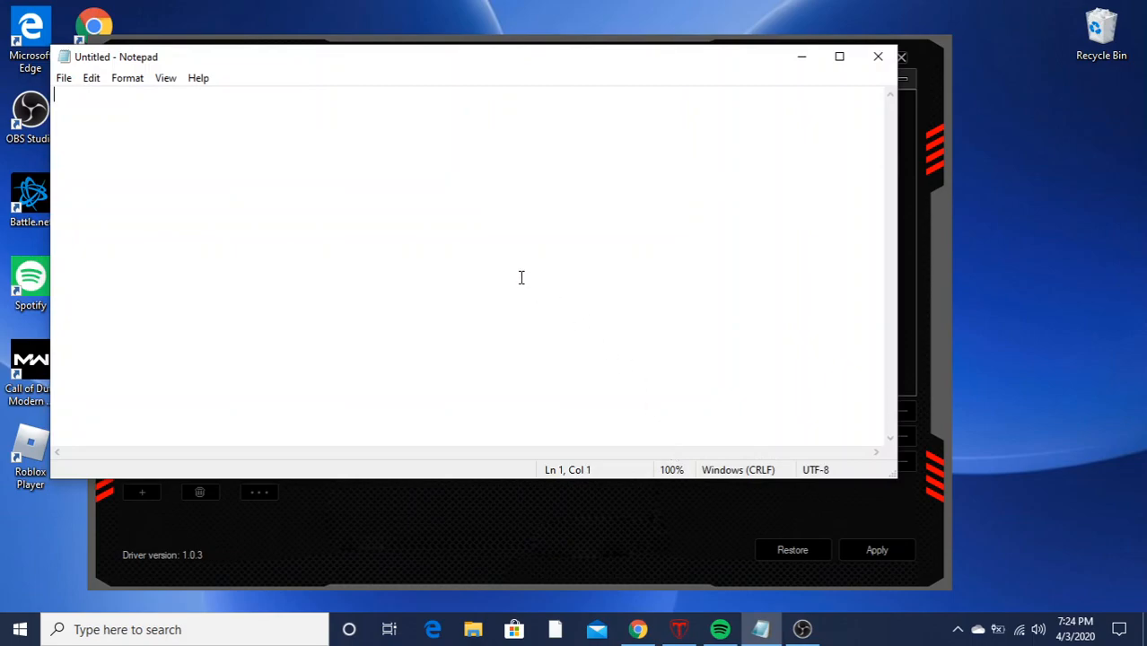
mouse_move(359, 184)
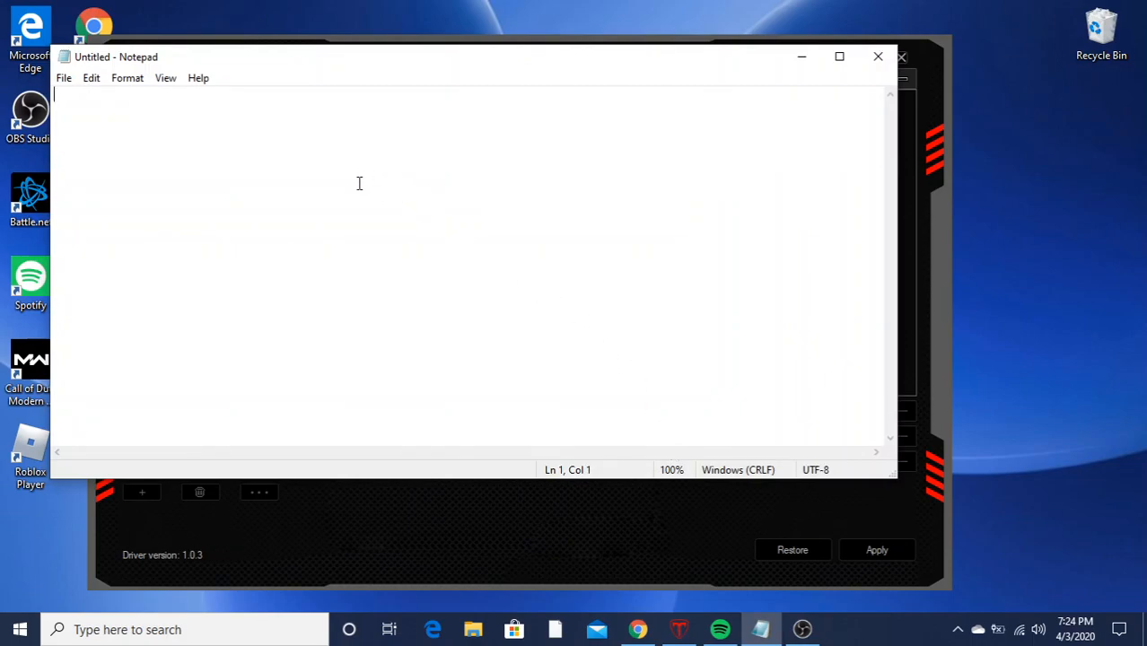
mouse_move(713, 172)
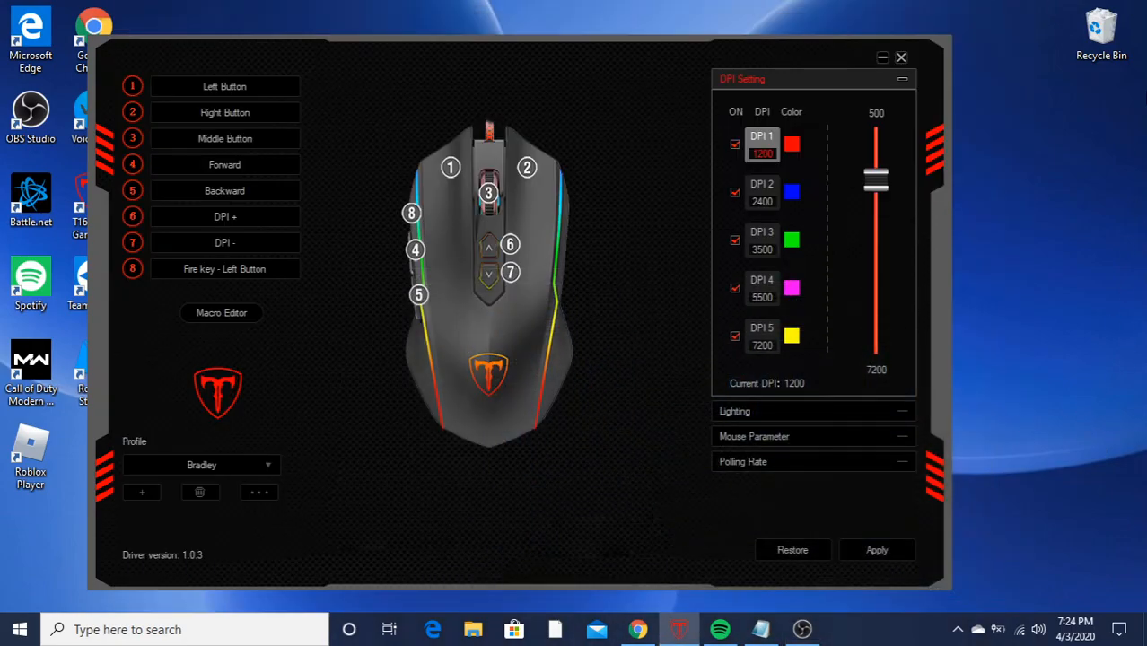
Step: Show the desktop, then restore the mouse software from the taskbar
left_click(901, 58)
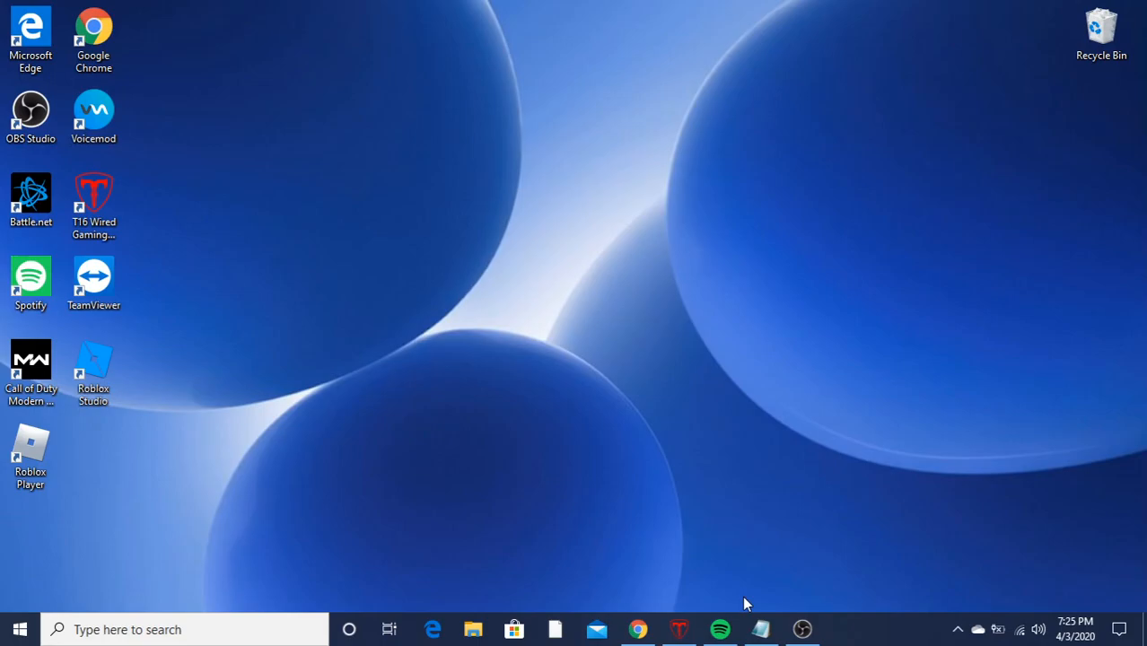
mouse_move(800, 629)
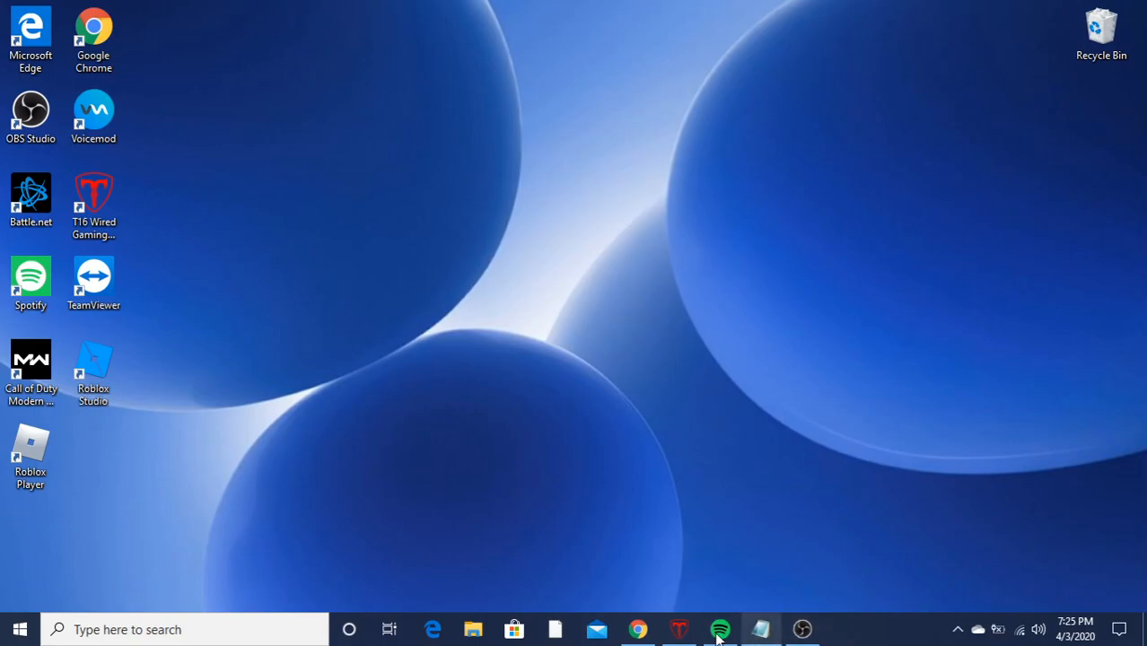
left_click(678, 628)
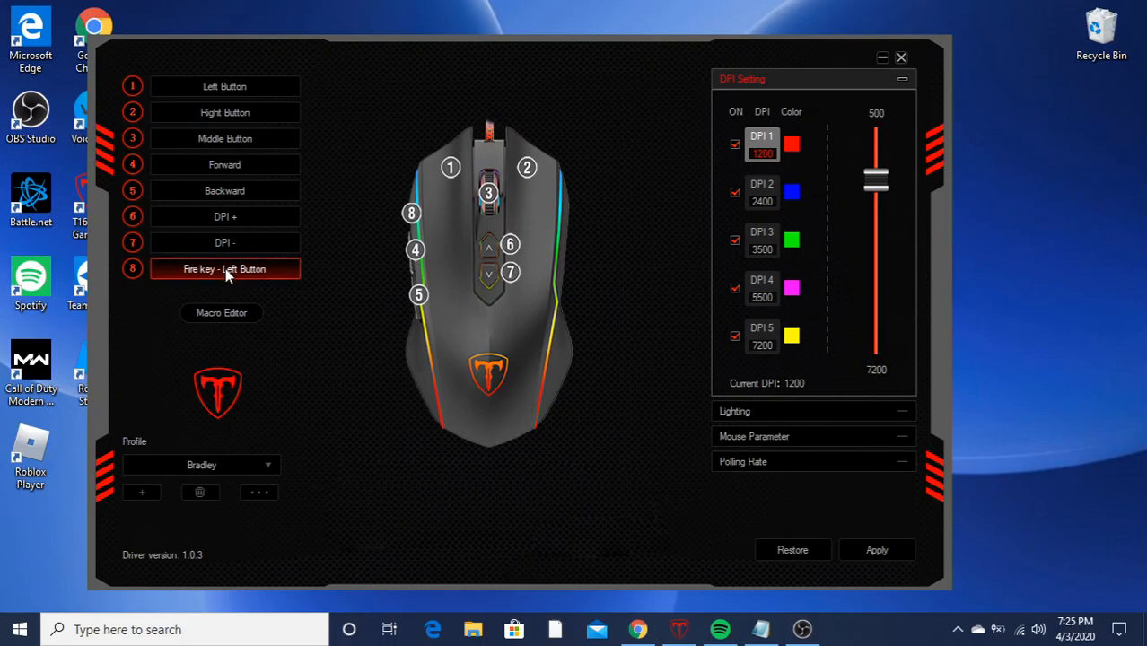
Step: Create a new macro named 'video' in the Macro Editor
left_click(221, 313)
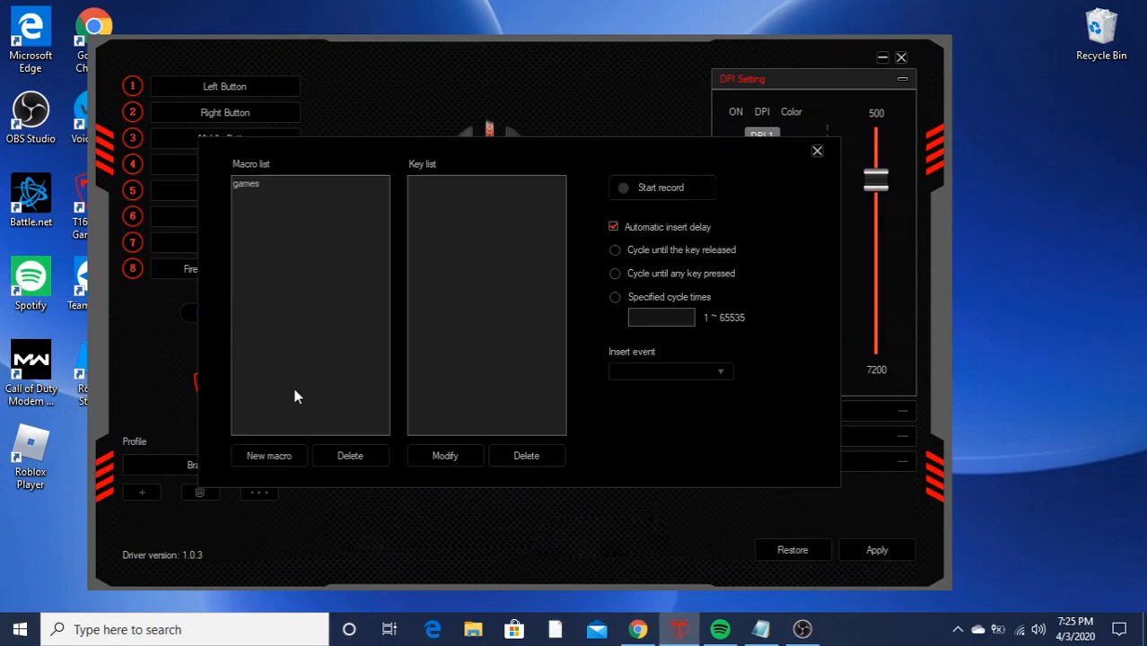
left_click(269, 456)
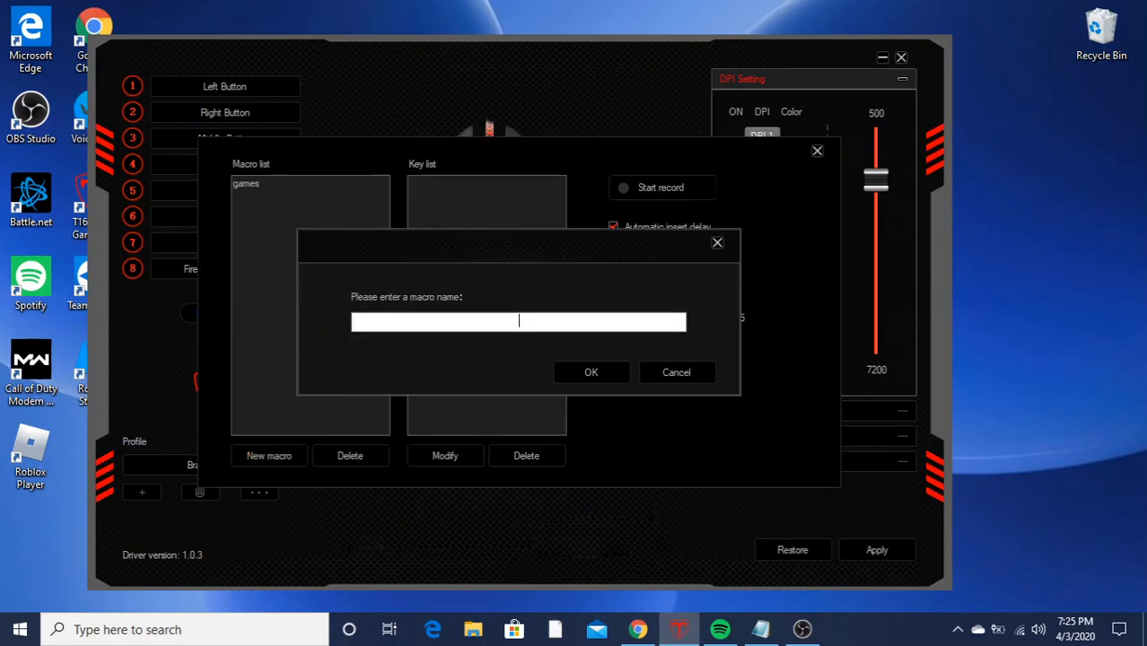
type("video")
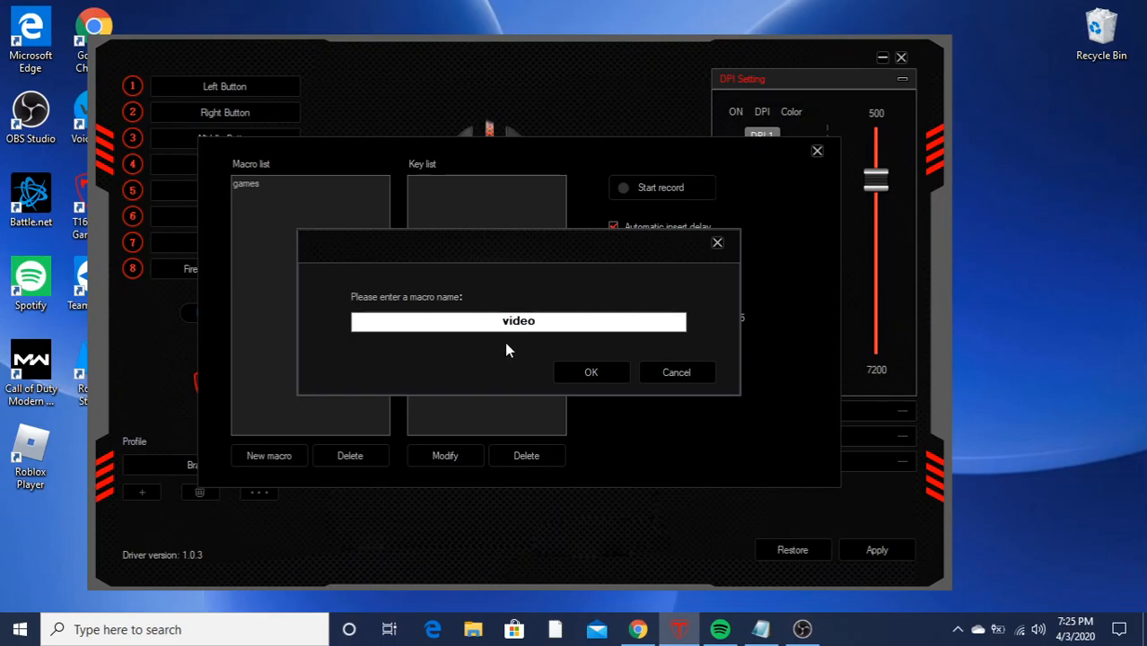
left_click(591, 372)
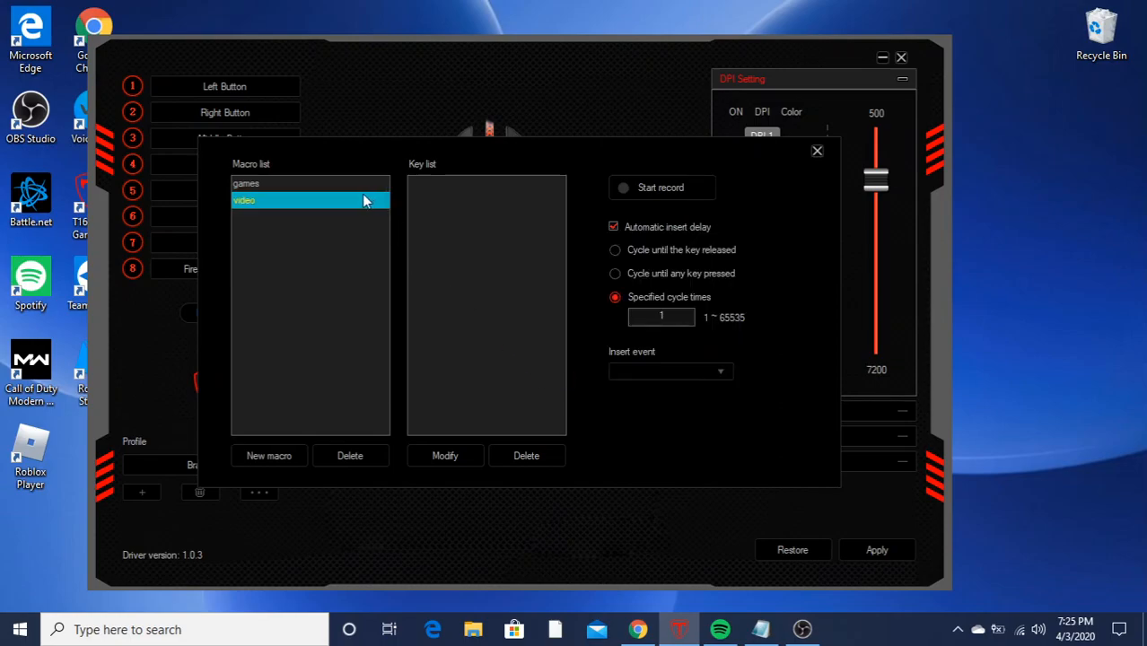
mouse_move(681, 198)
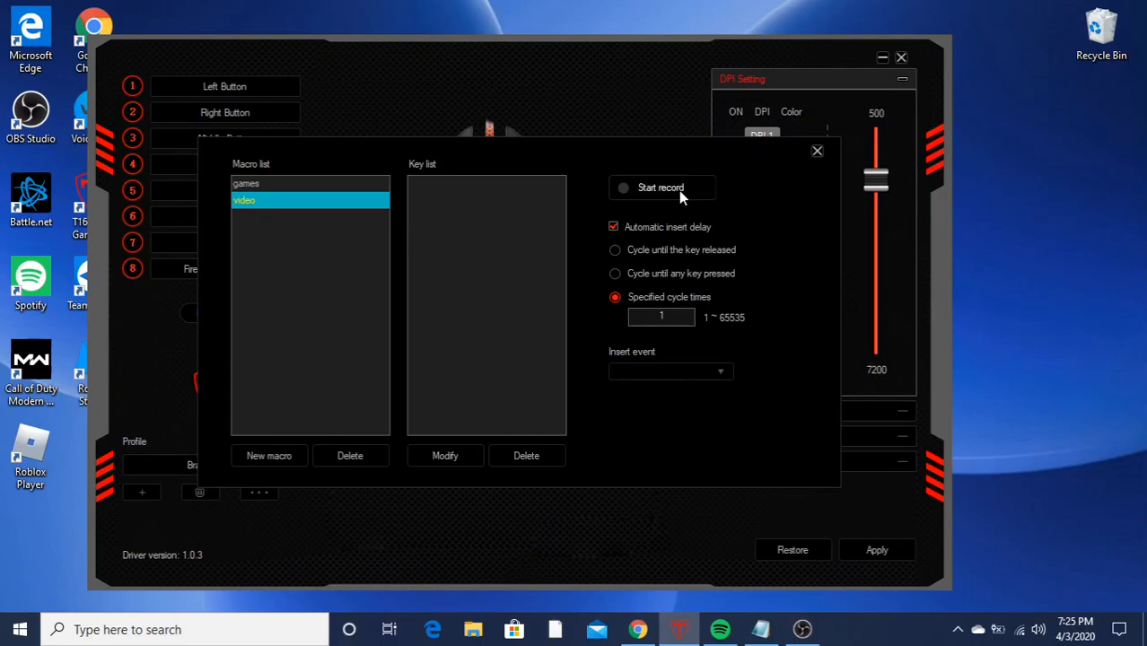
Step: Record keystrokes into the video macro and assign it to button 8
left_click(661, 189)
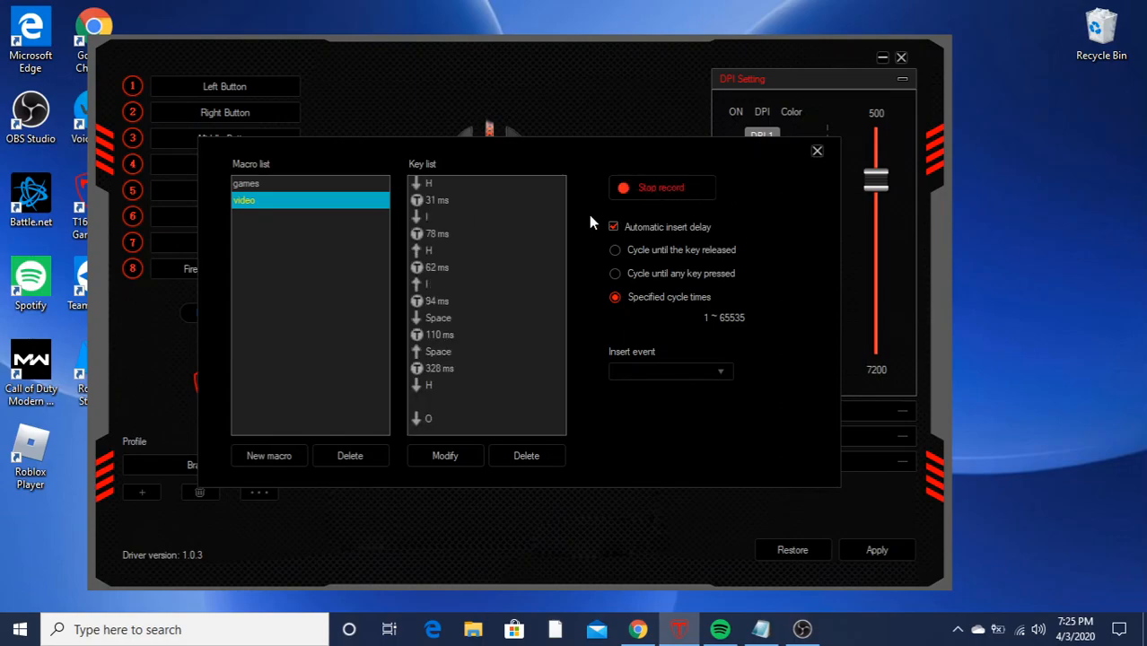
scroll("down", 3)
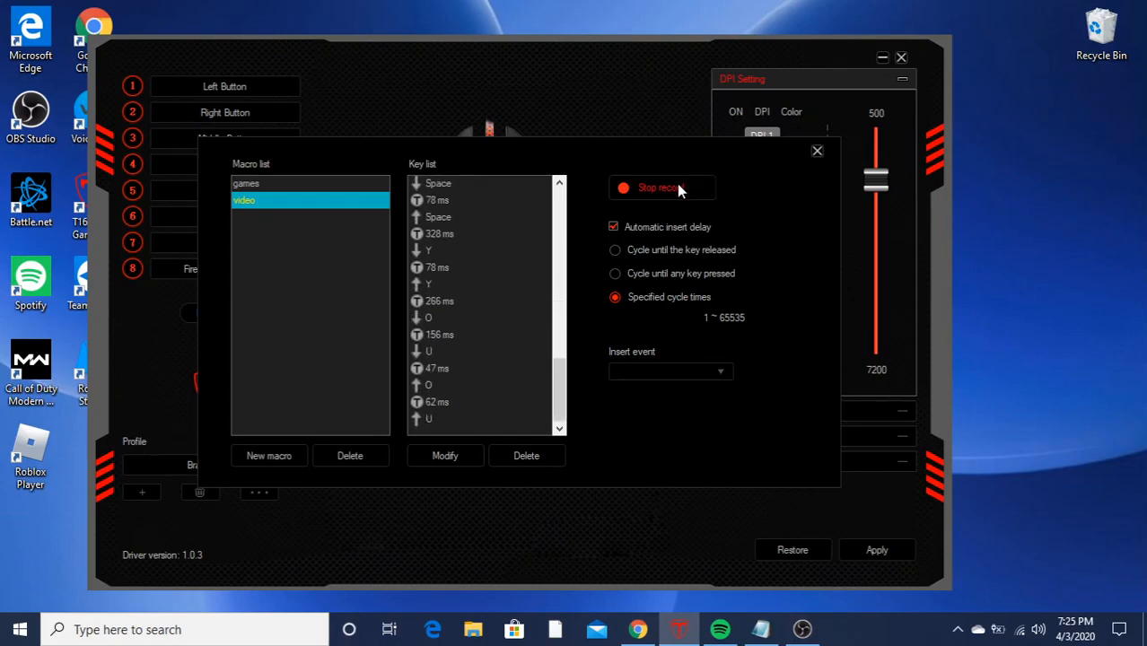
left_click(661, 187)
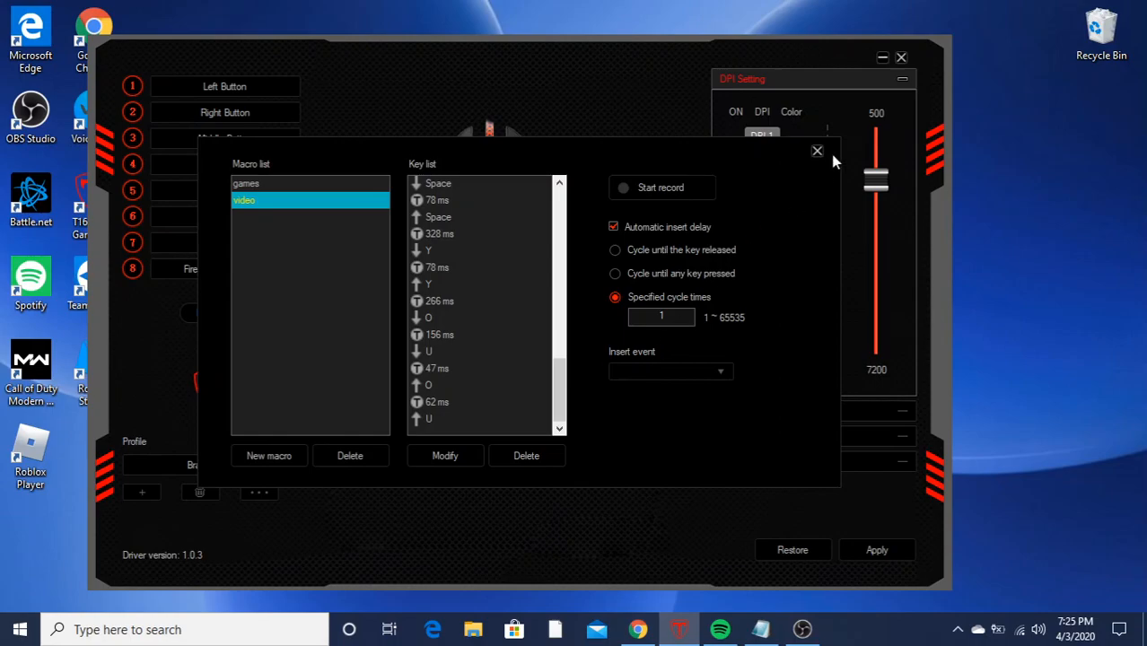
left_click(817, 150)
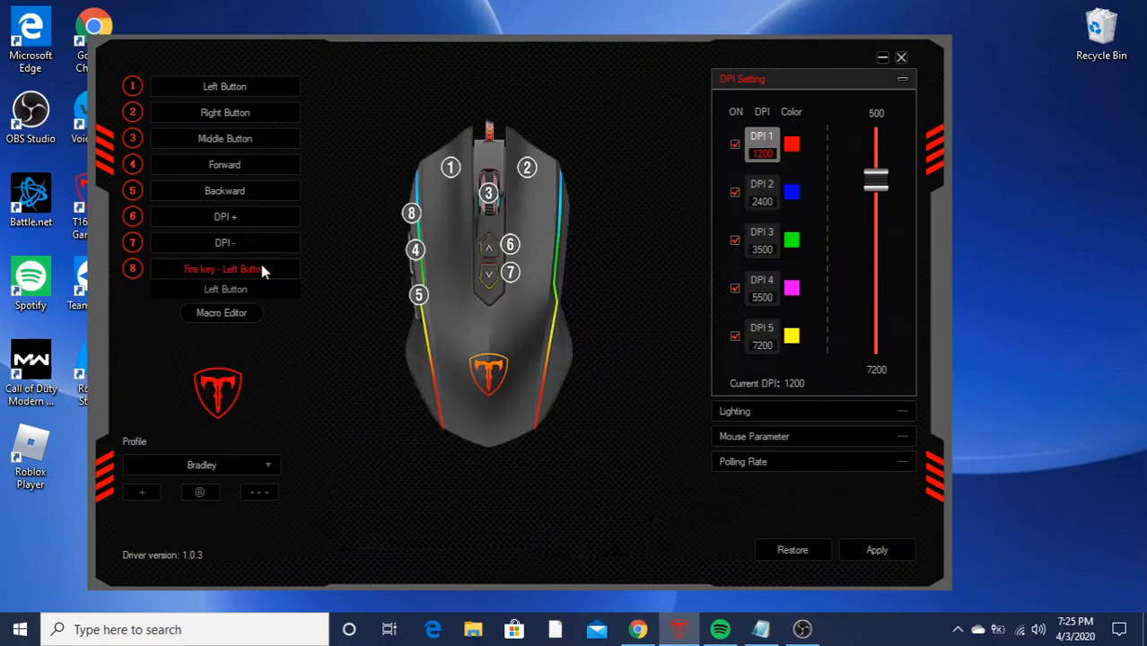
left_click(224, 269)
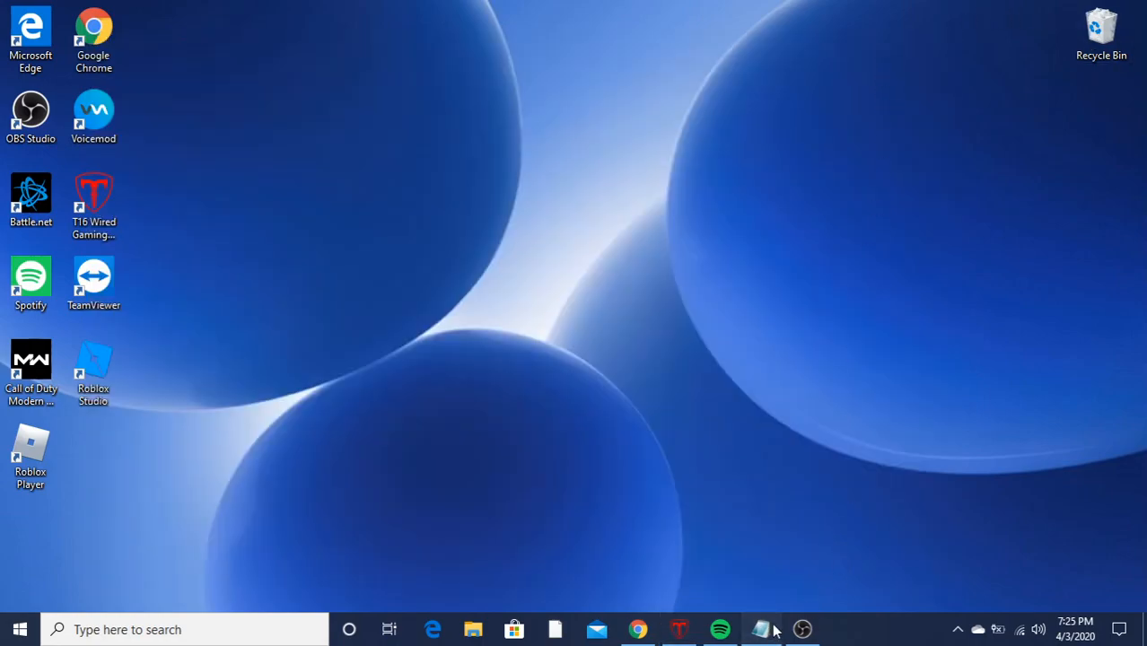
Step: Test the macro in Notepad with 'hi how are you', then close the note without saving
left_click(761, 628)
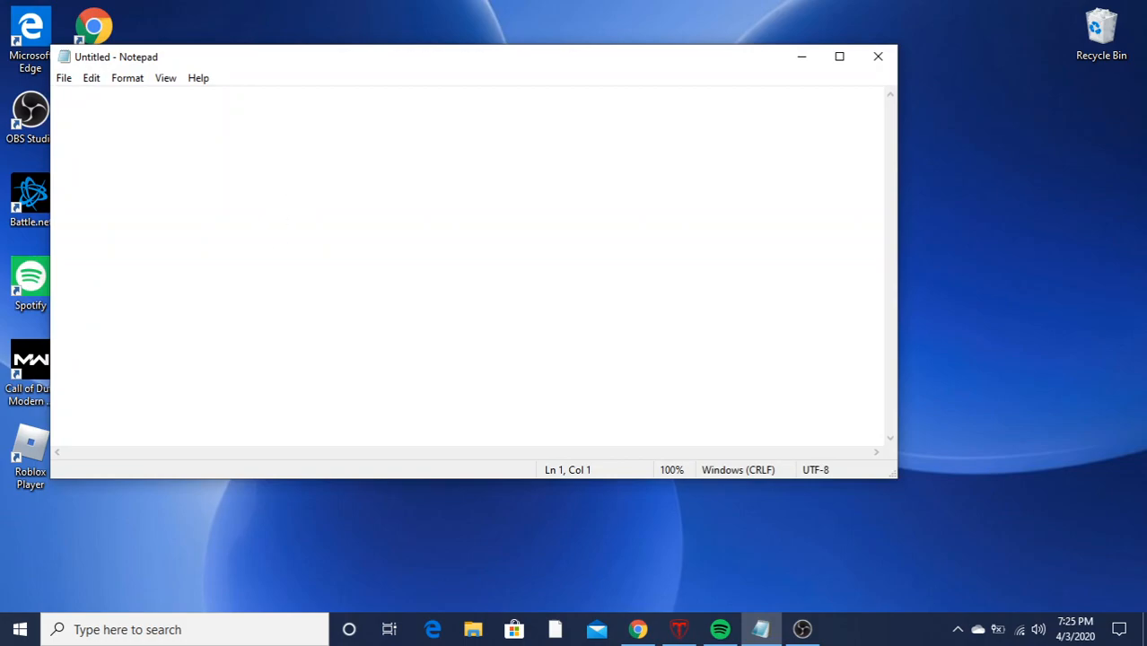
type("hi how are")
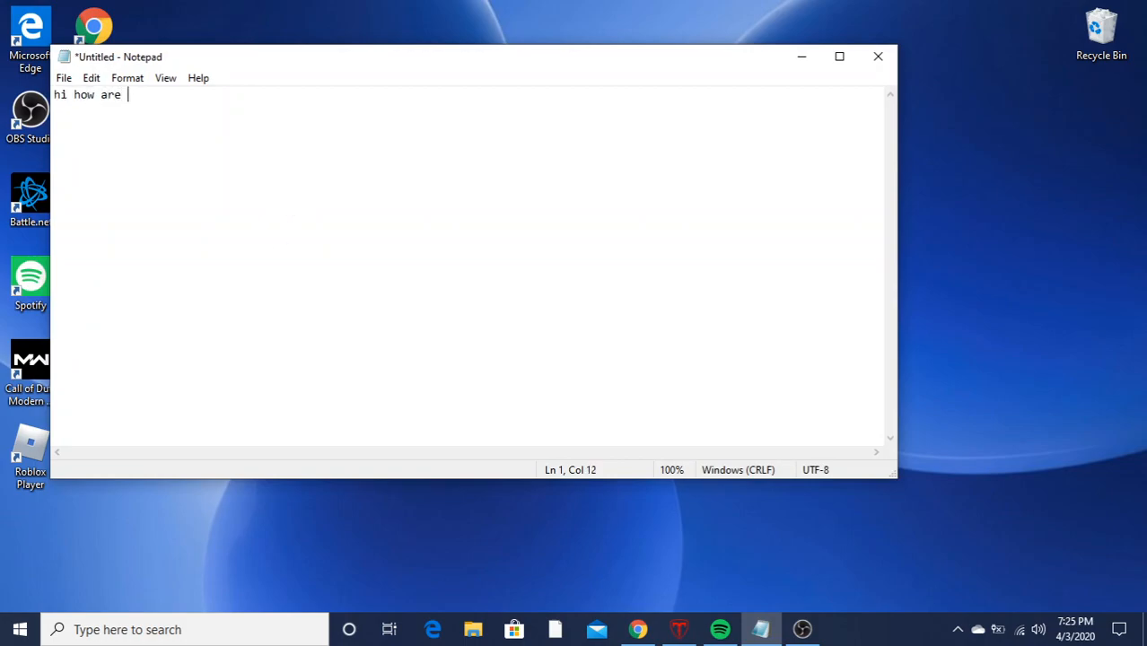
type("you")
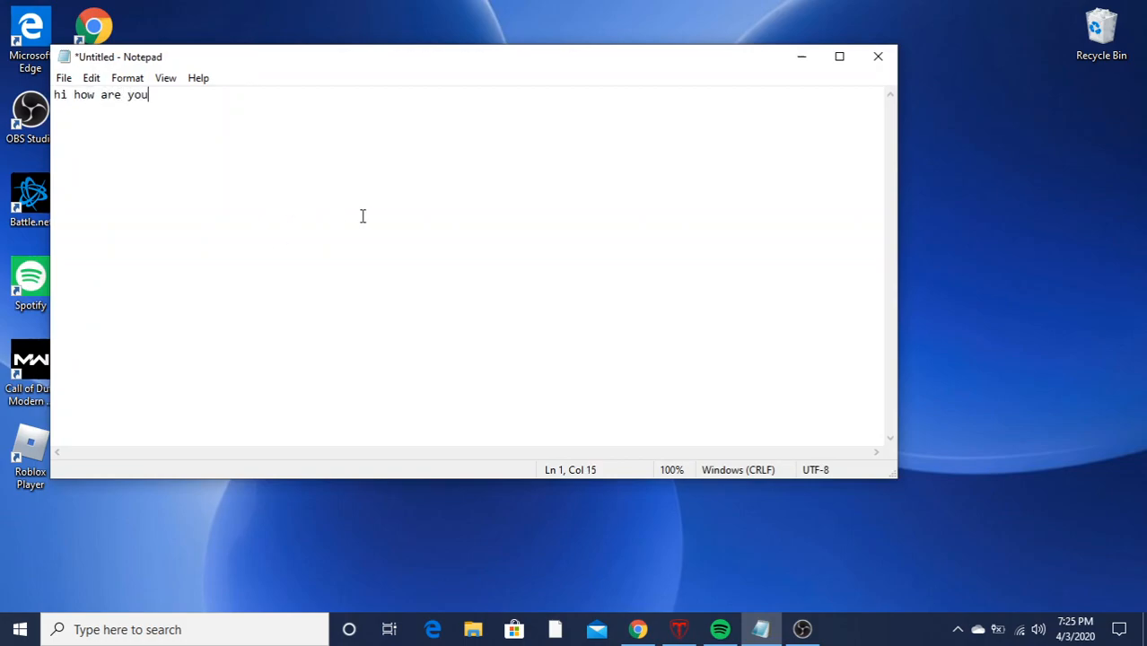
left_click(876, 56)
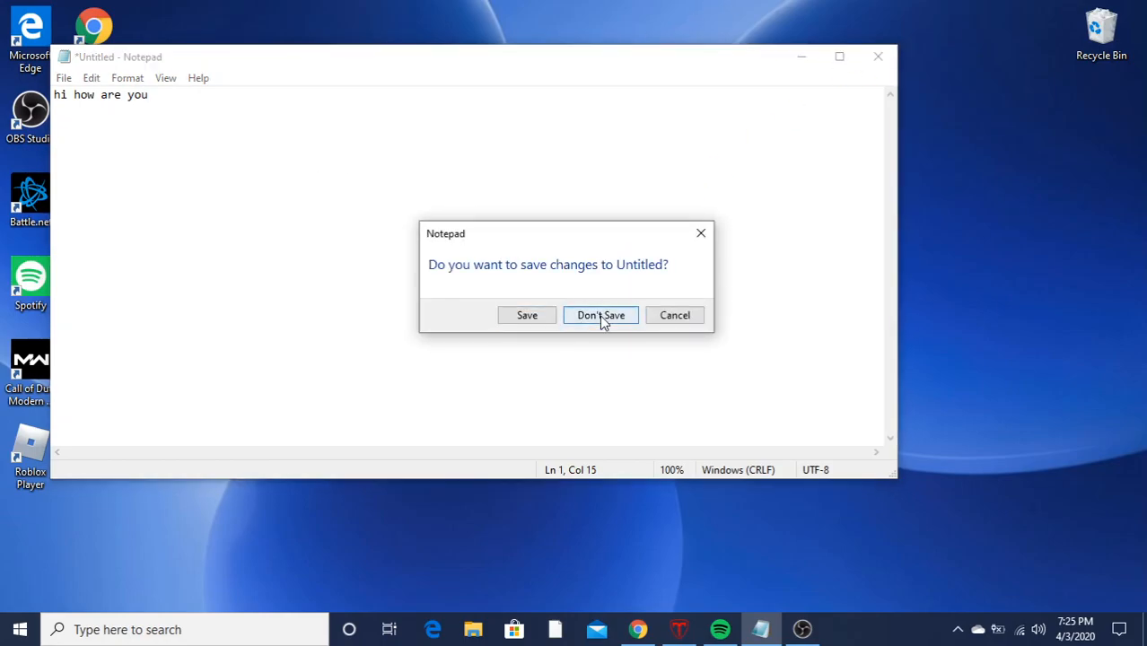
left_click(599, 316)
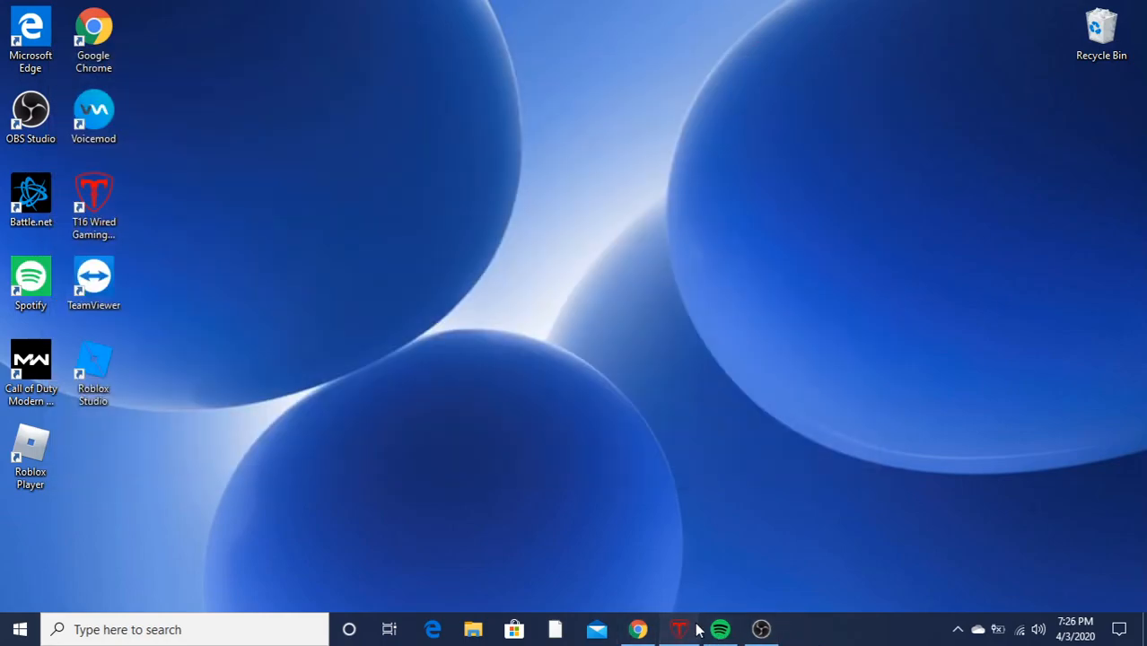
Step: Restore the mouse software and select the desktop profile with media-key assignments
left_click(679, 628)
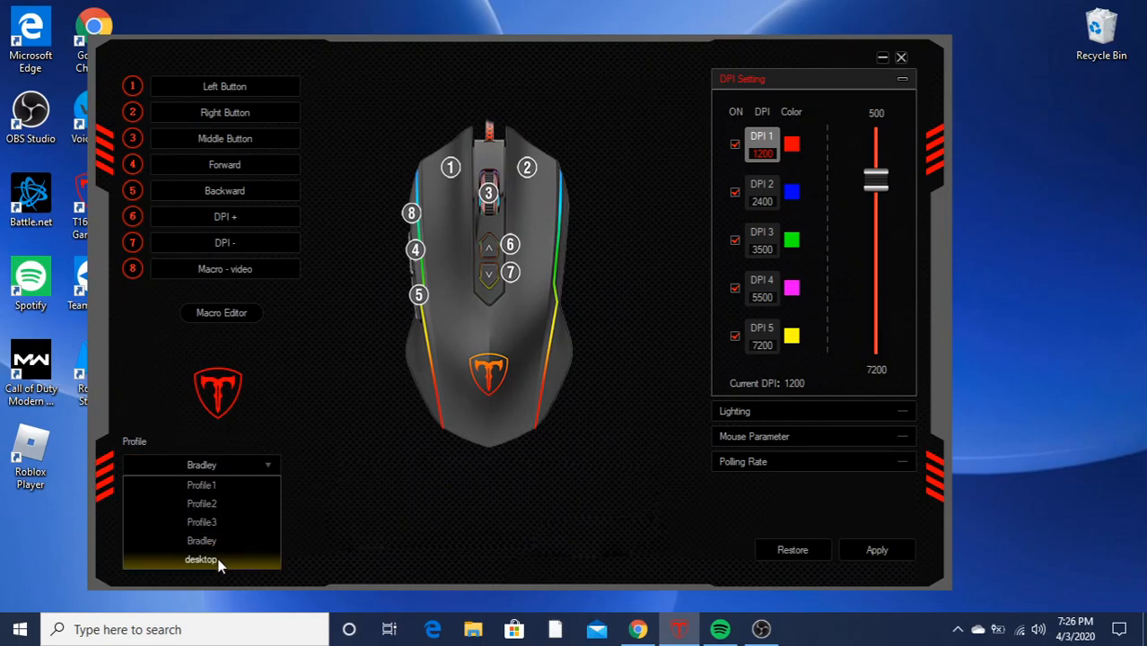
left_click(201, 560)
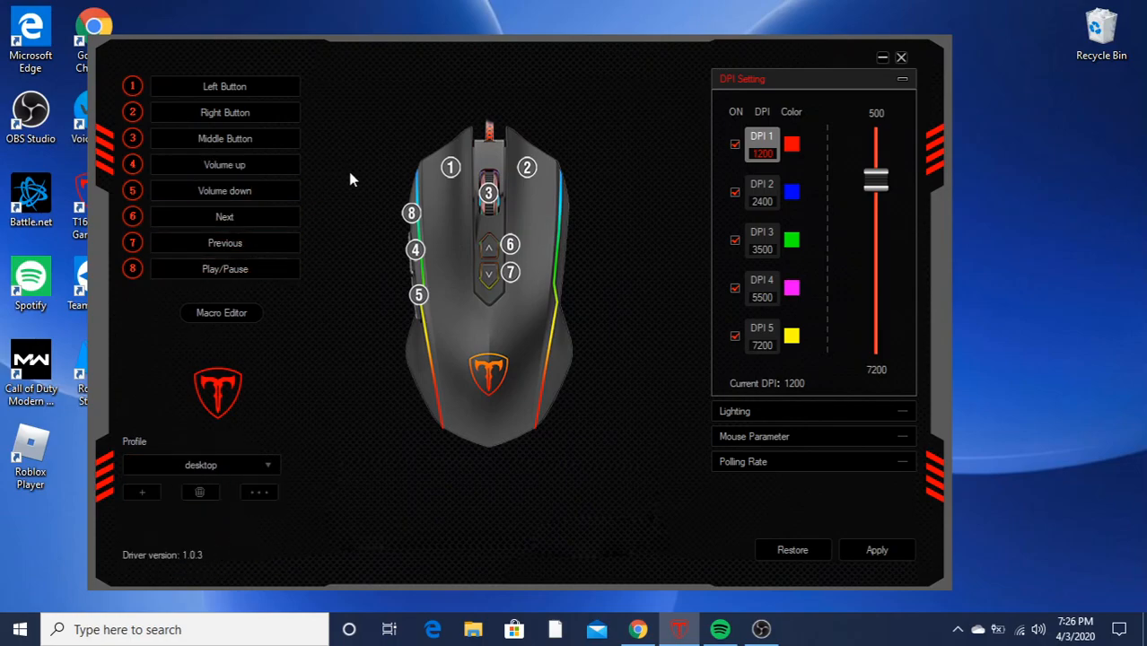
mouse_move(398, 236)
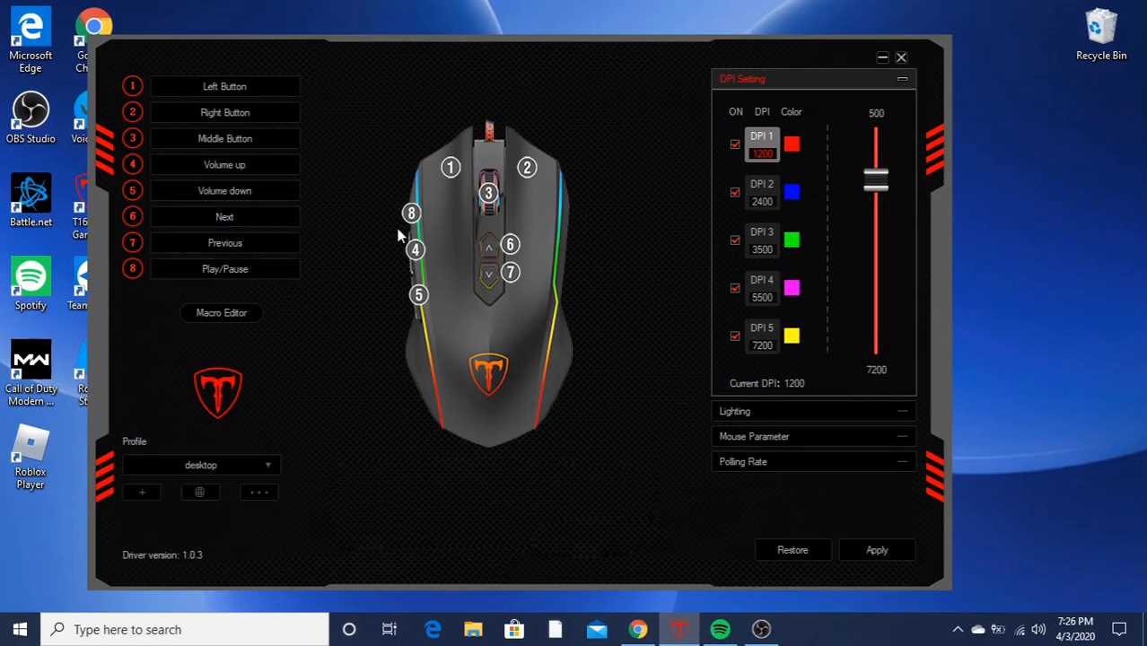
mouse_move(230, 183)
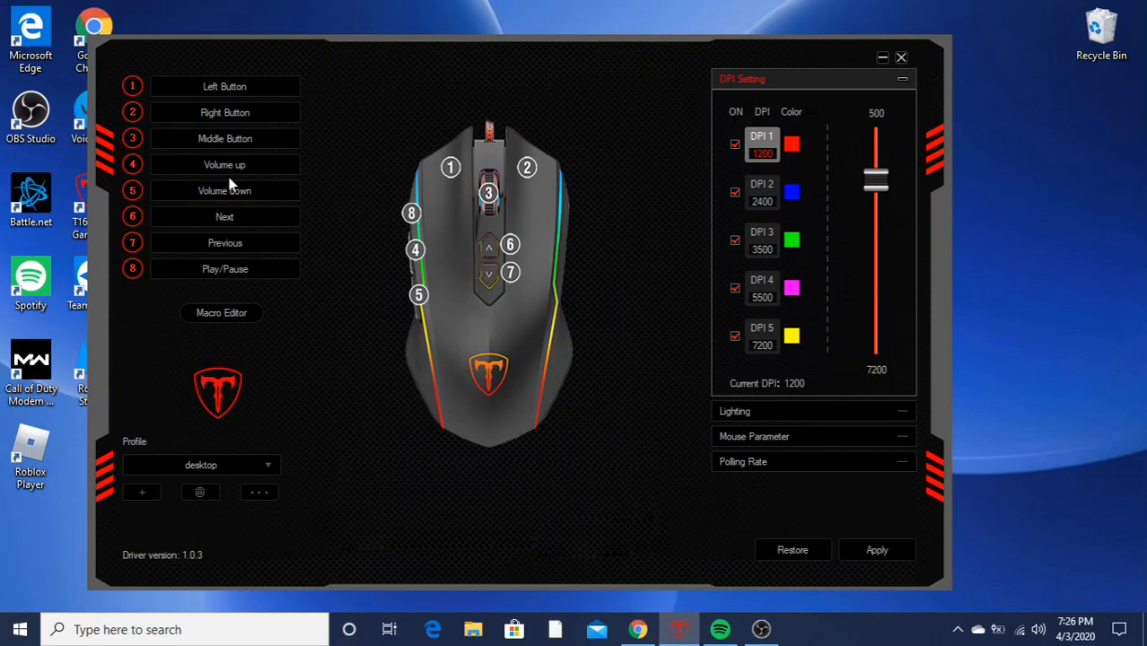
mouse_move(415, 258)
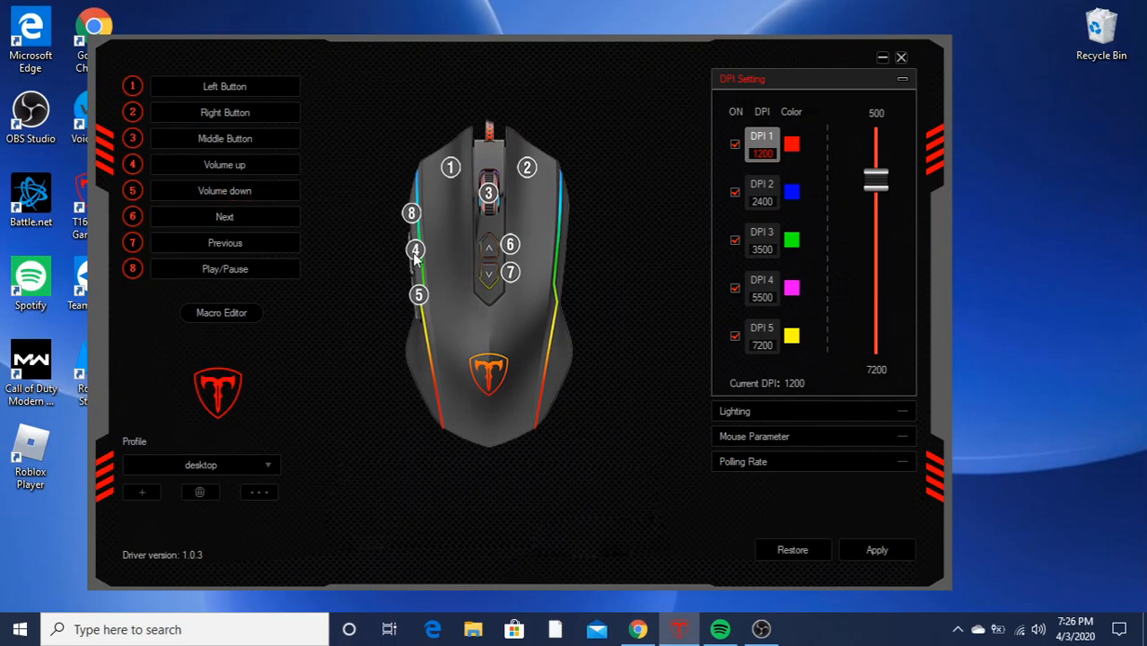
mouse_move(304, 240)
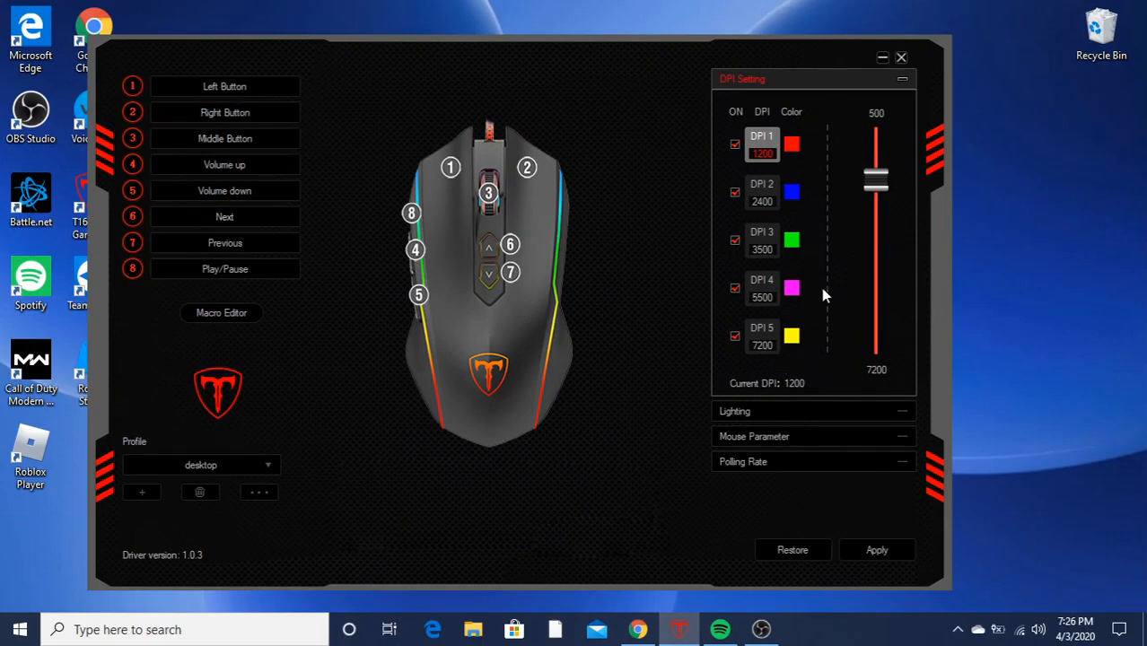
mouse_move(776, 352)
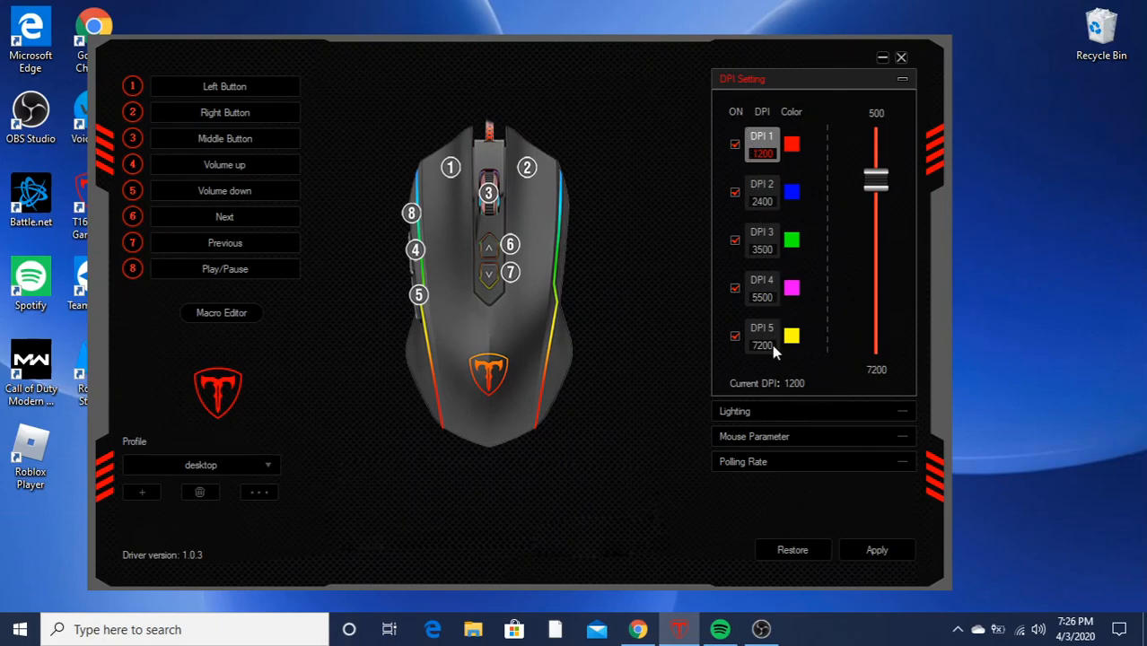
mouse_move(791, 406)
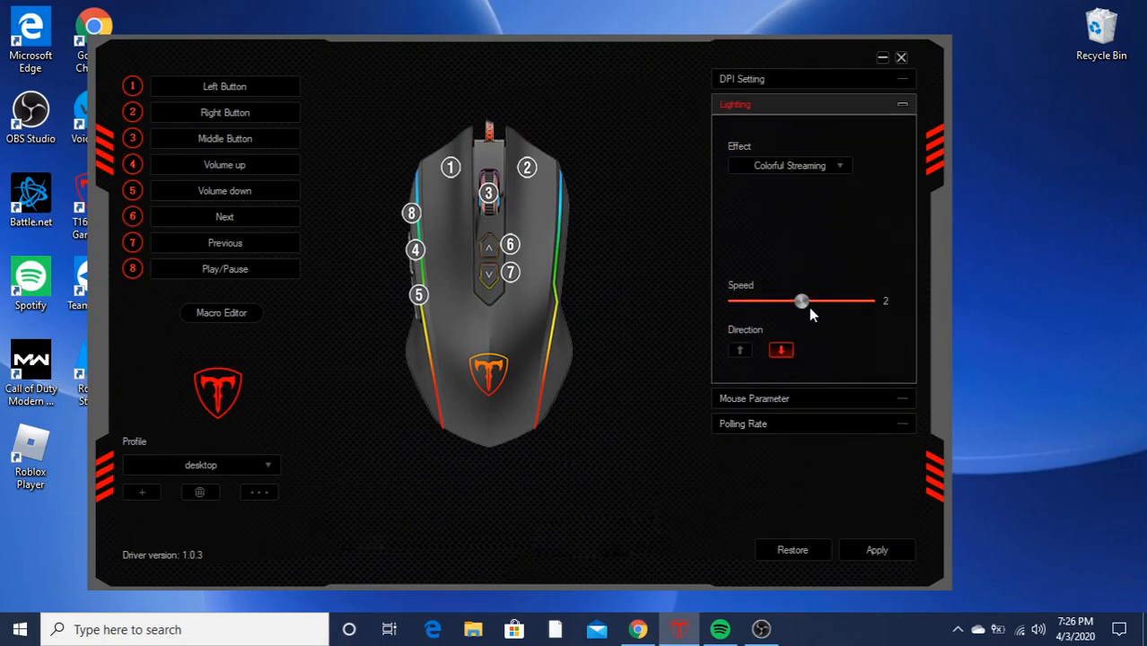
Step: Raise the Colorful Streaming lighting speed slider to maximum
left_click_drag(801, 302, 865, 301)
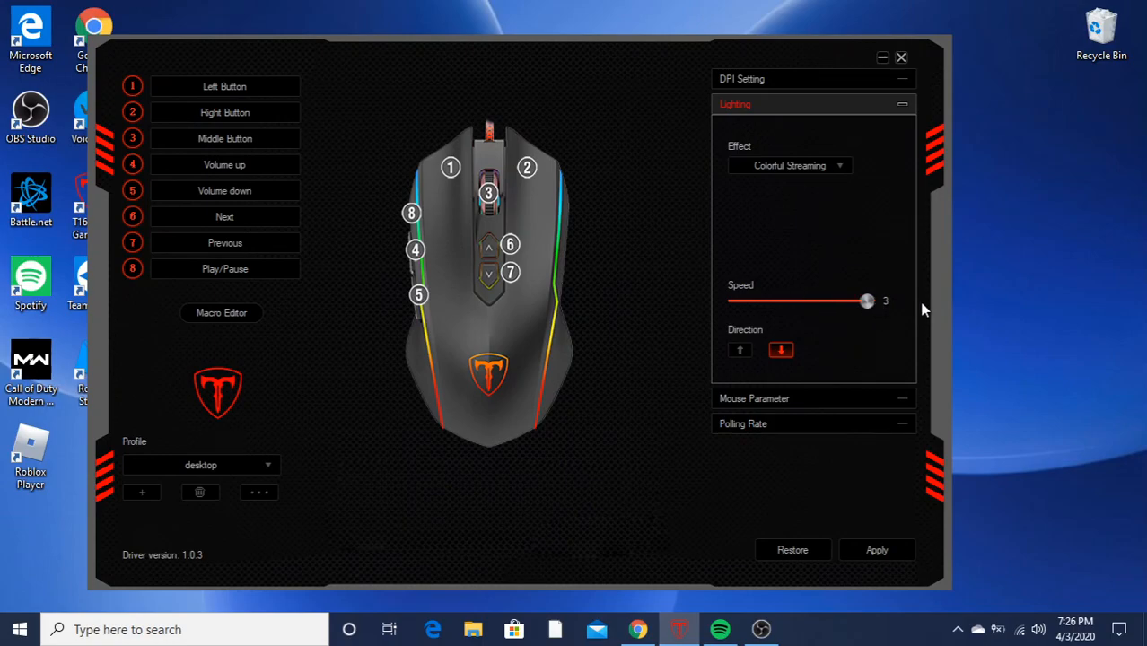
mouse_move(860, 224)
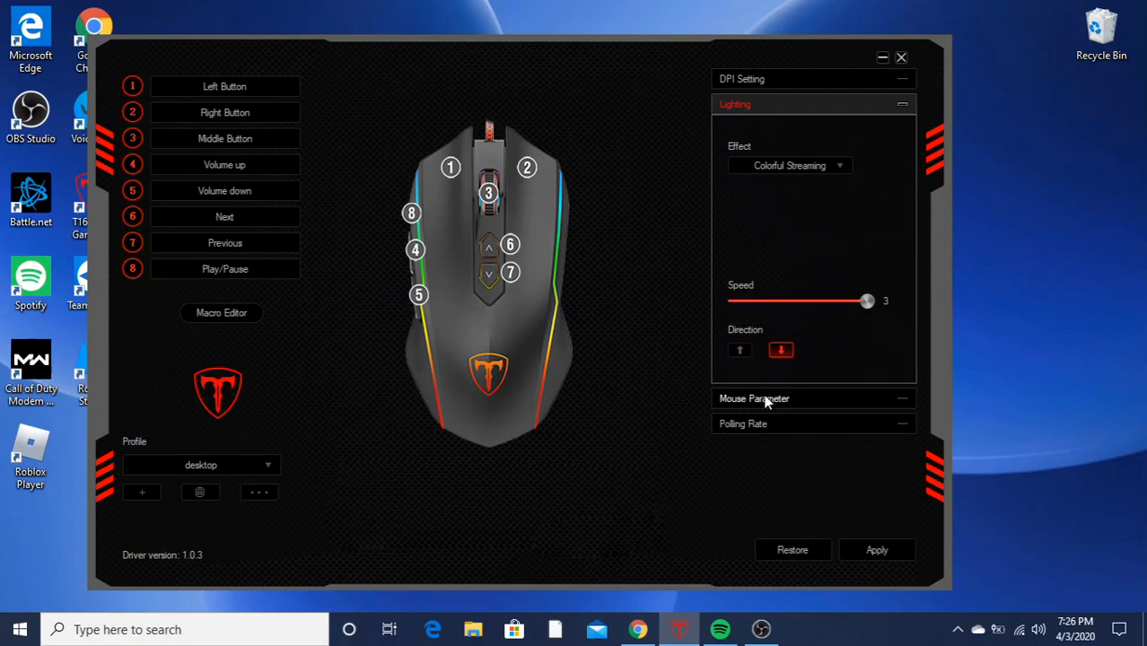
Step: Expand the Mouse Parameter section showing sensitivity and scrolling settings
left_click(754, 399)
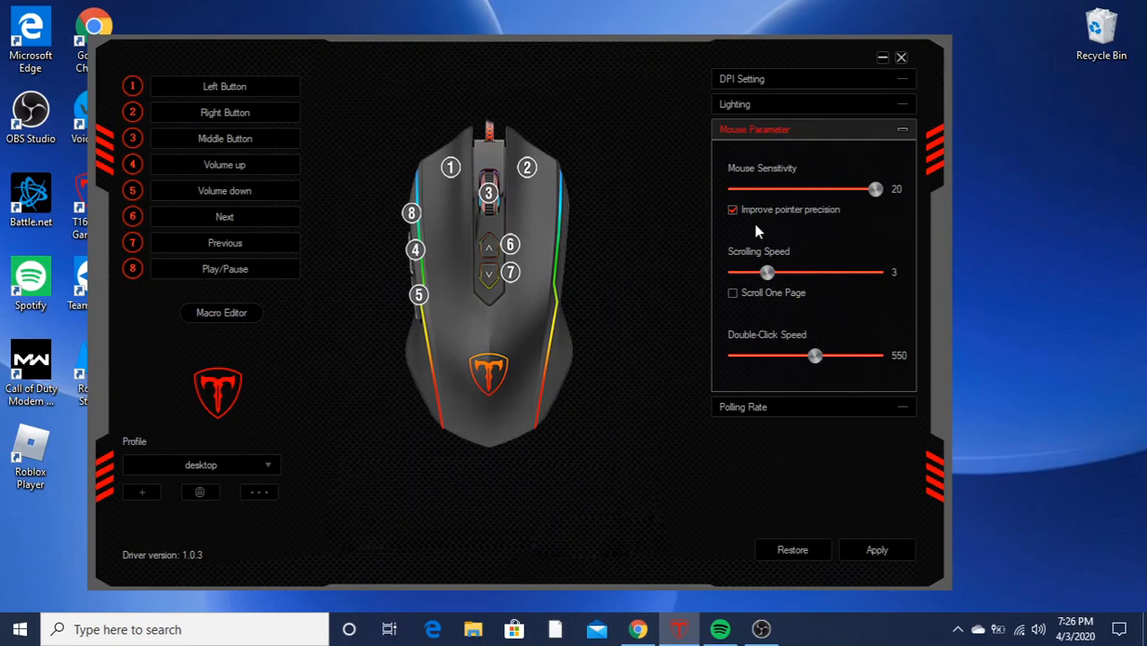
mouse_move(485, 276)
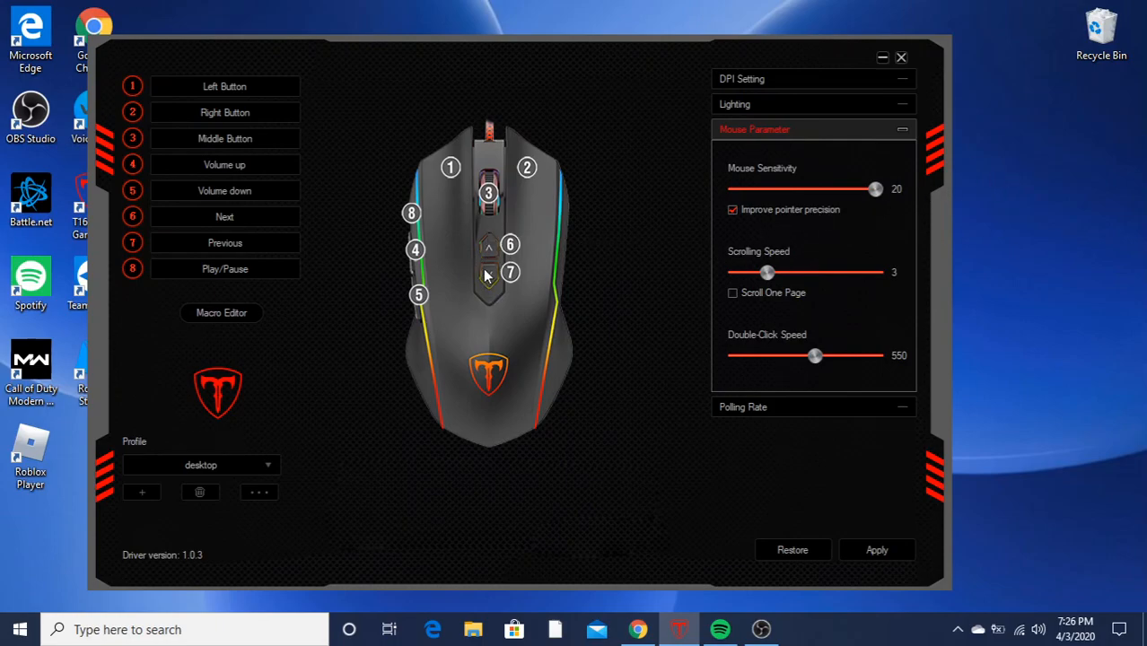
mouse_move(801, 273)
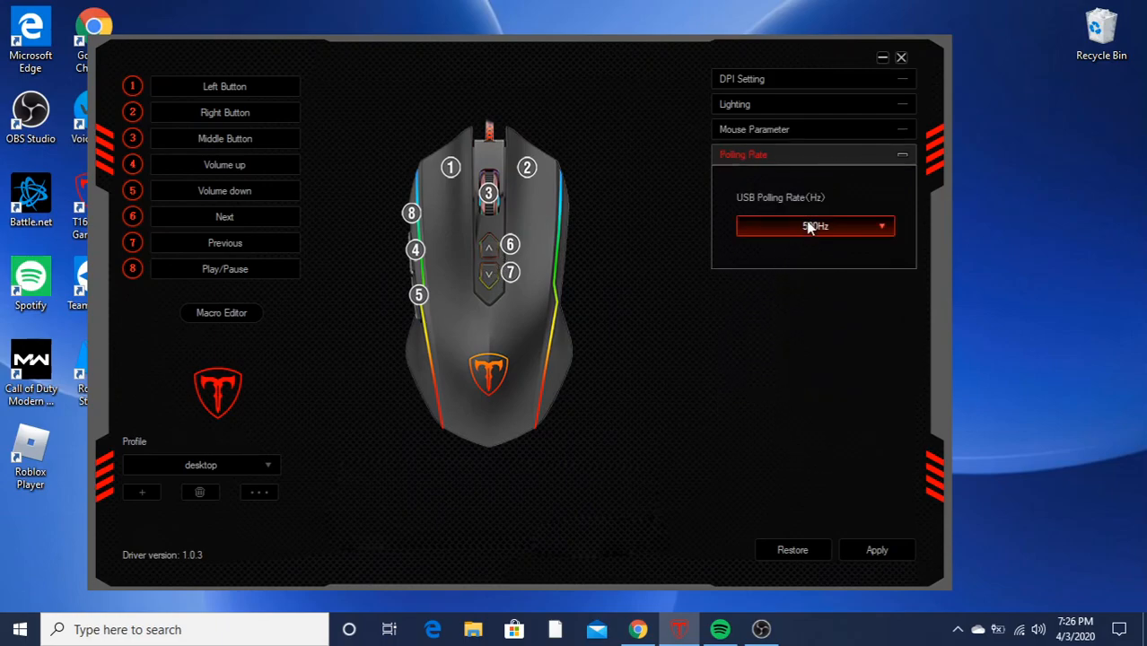
Step: Choose 1000Hz as the USB polling rate
left_click(815, 227)
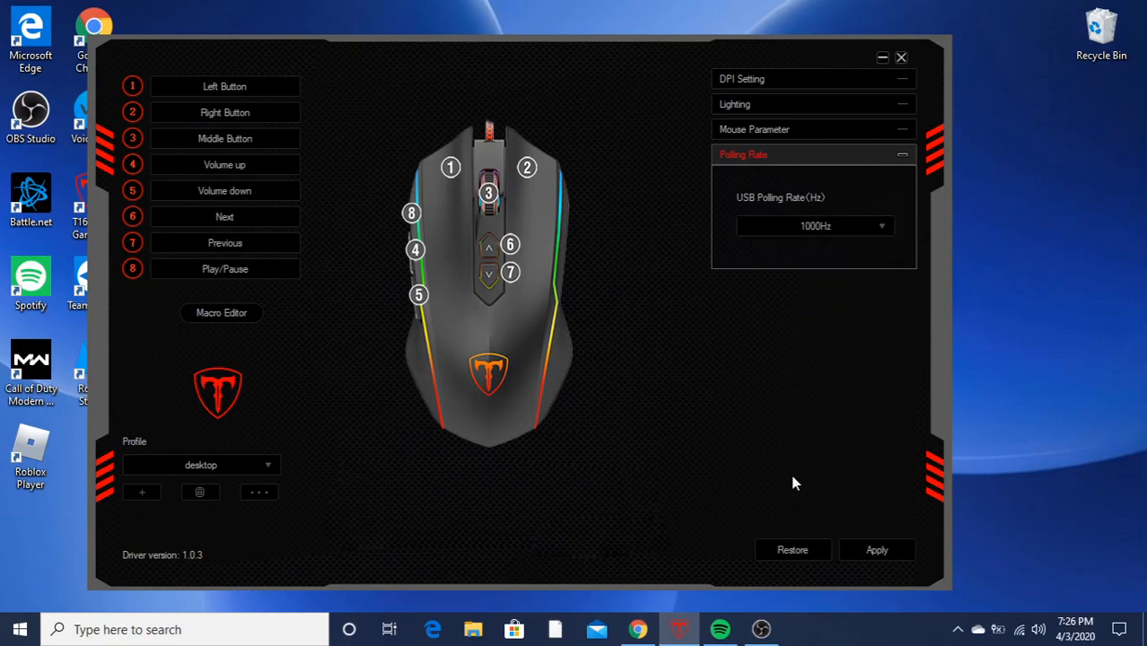
mouse_move(753, 327)
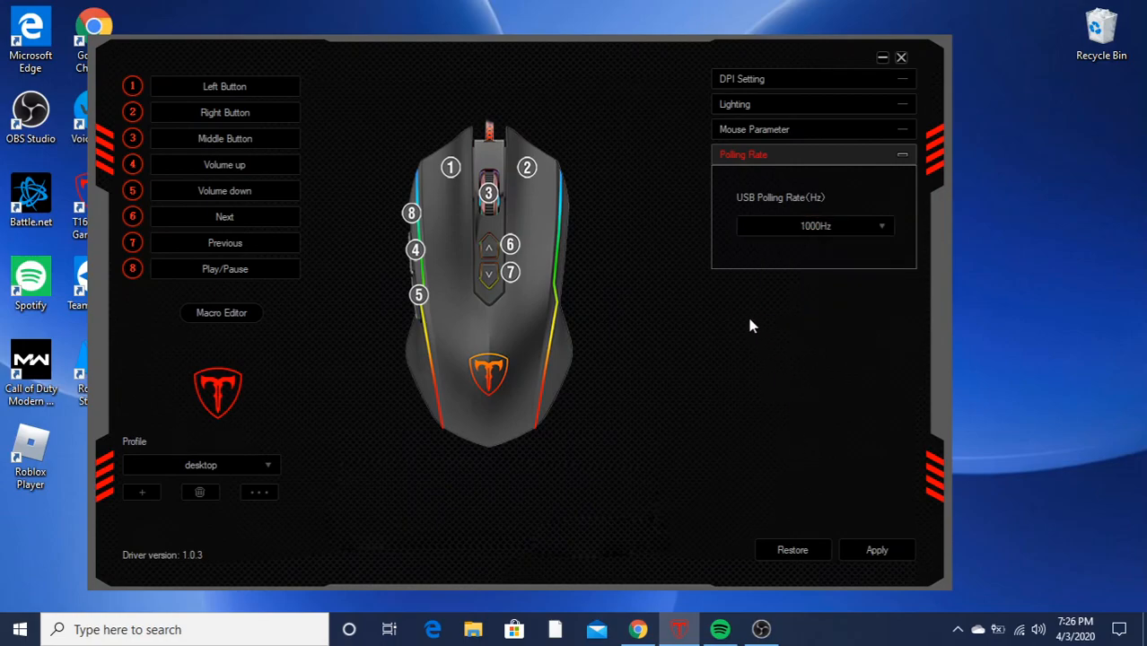
mouse_move(574, 278)
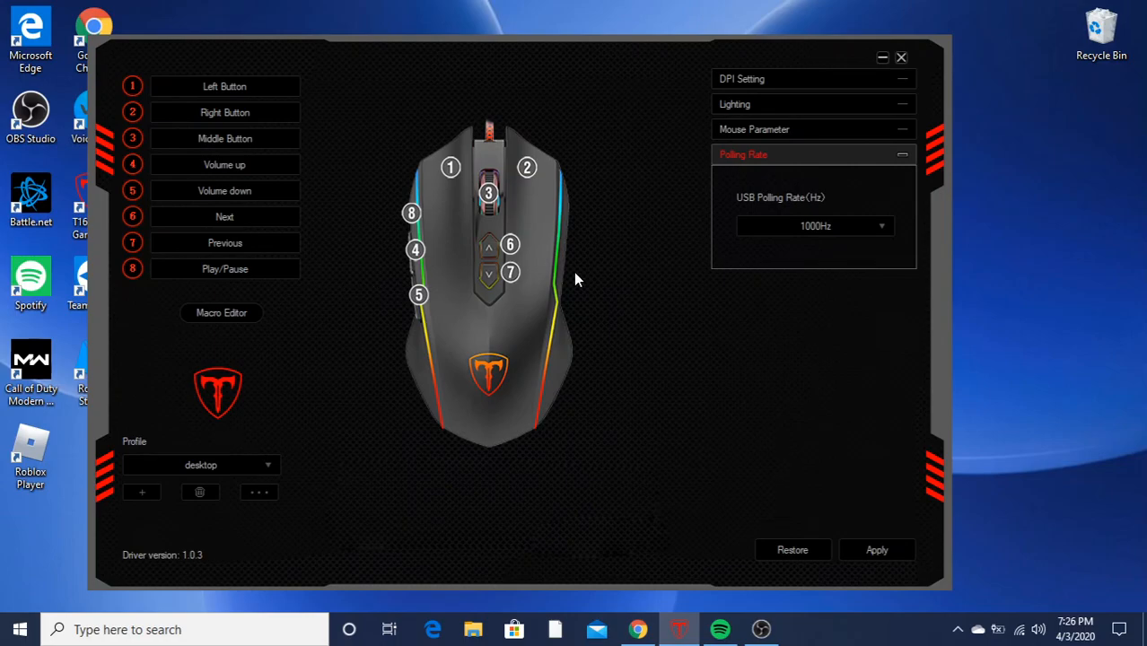
left_click(811, 226)
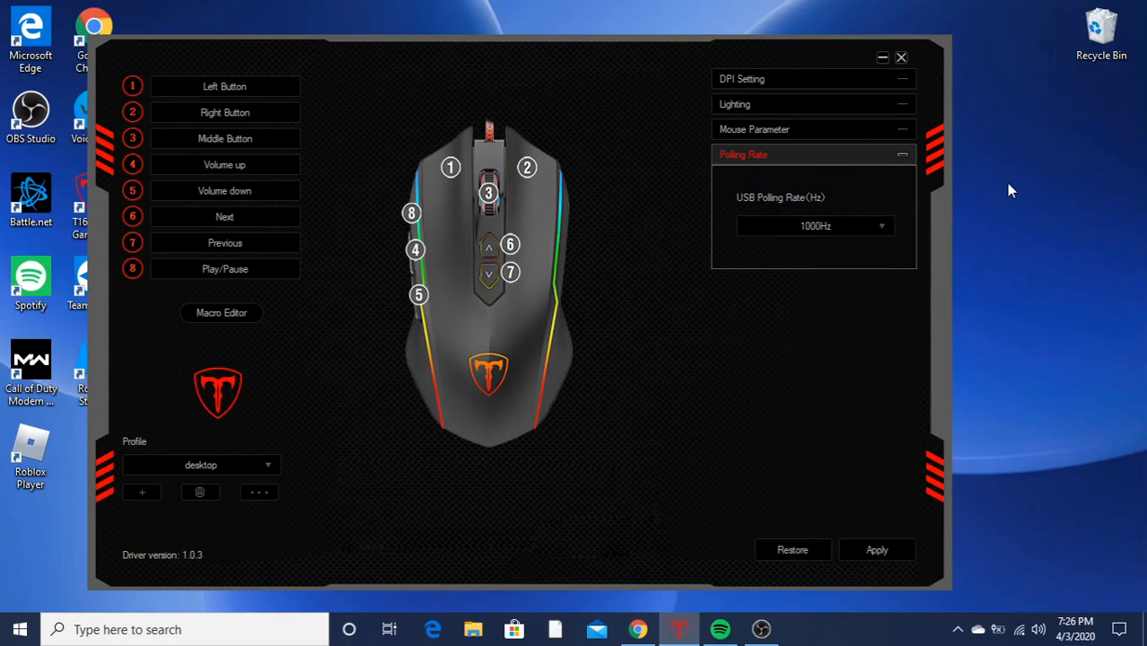
mouse_move(858, 571)
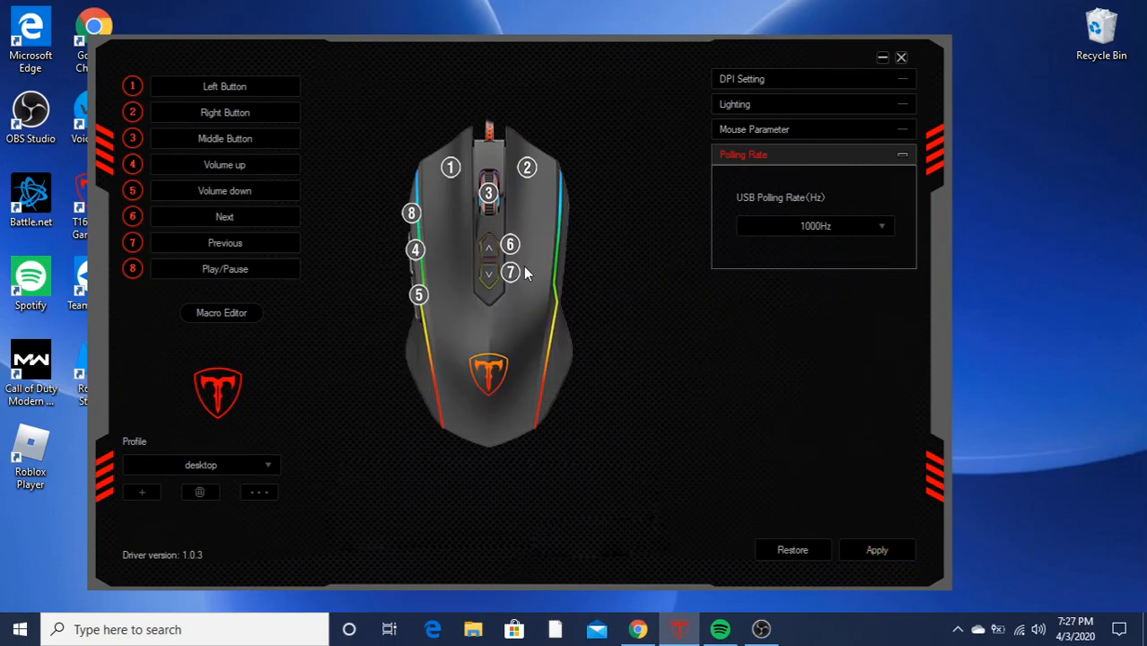
mouse_move(575, 128)
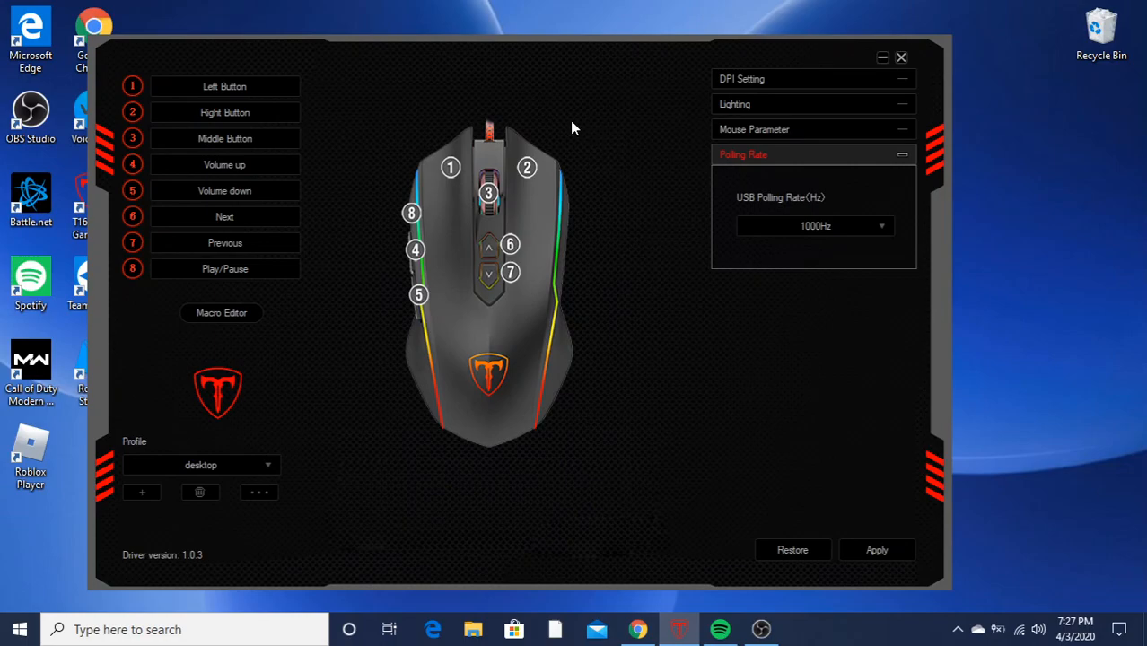
mouse_move(374, 122)
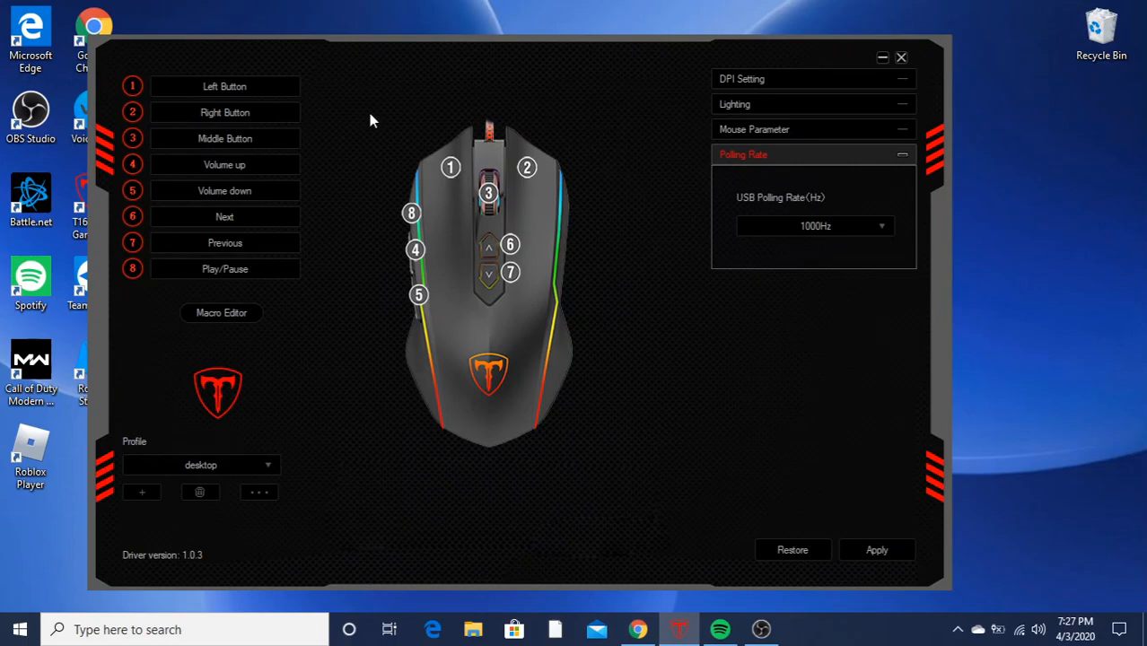